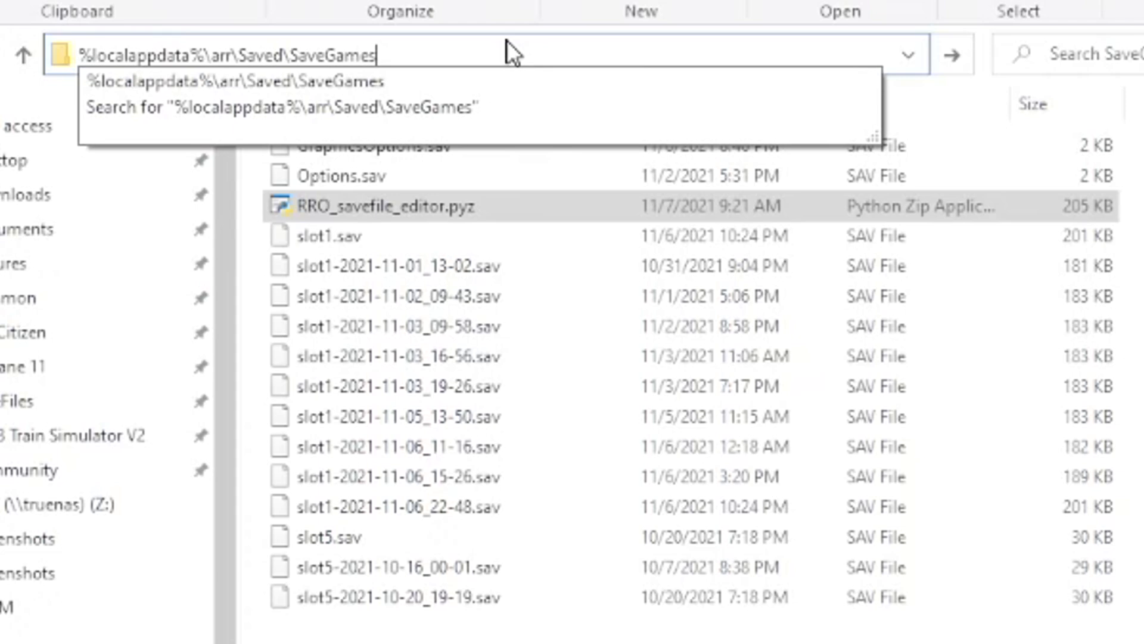
mouse_move(416, 50)
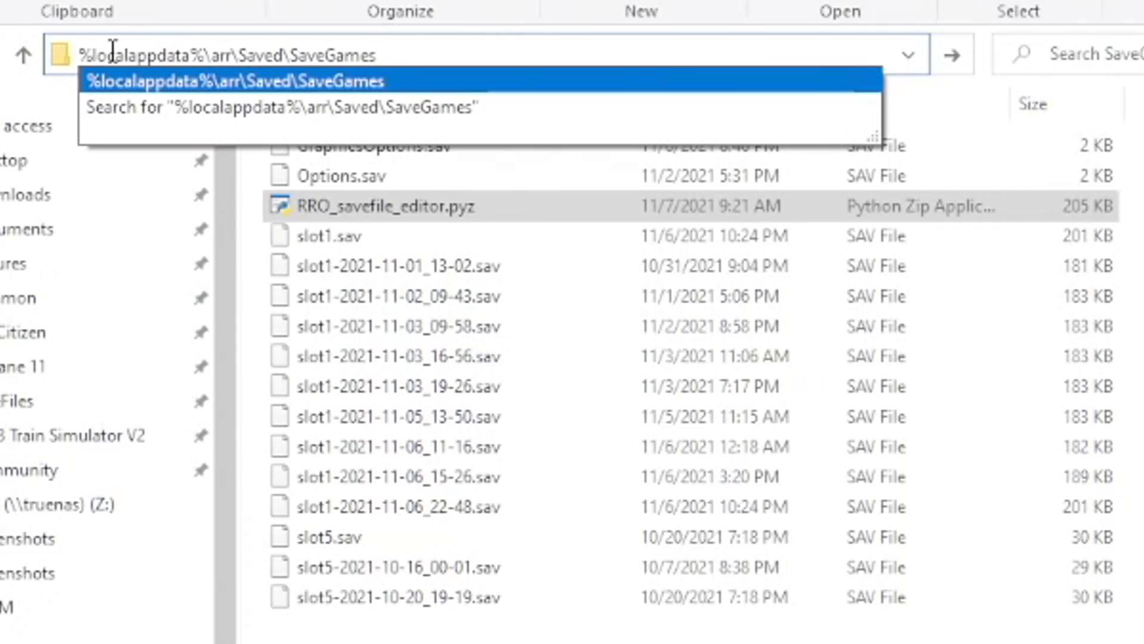
mouse_move(354, 54)
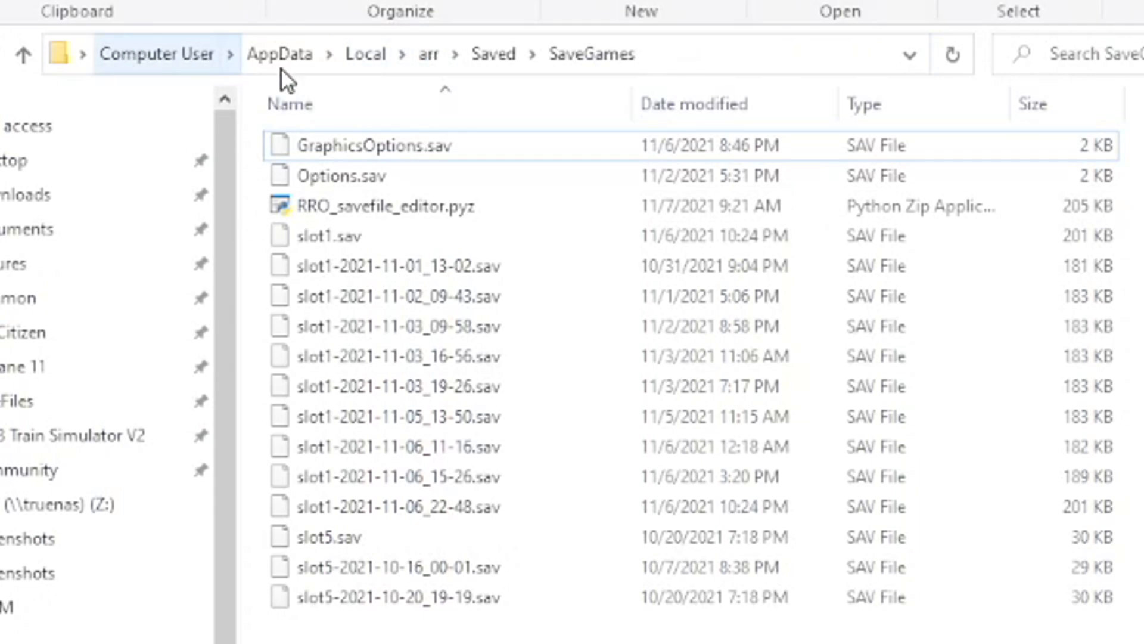
mouse_move(430, 53)
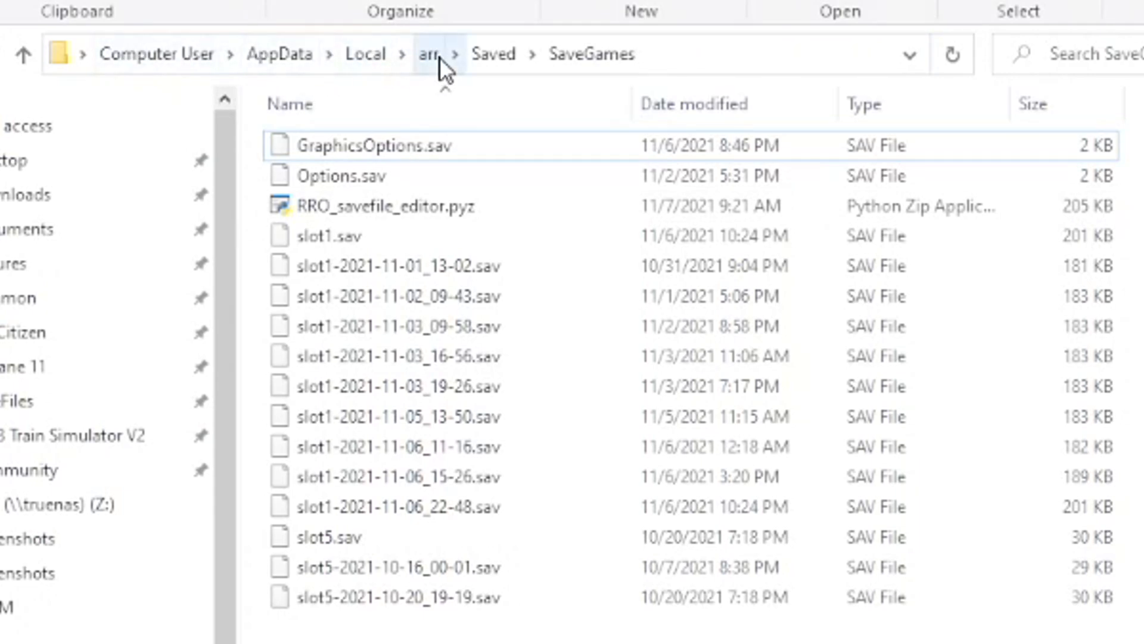
Select the slot5 save, a dated slot1 backup and the editor archive, then bring RROnline-backup.ps1 forward.
click(328, 235)
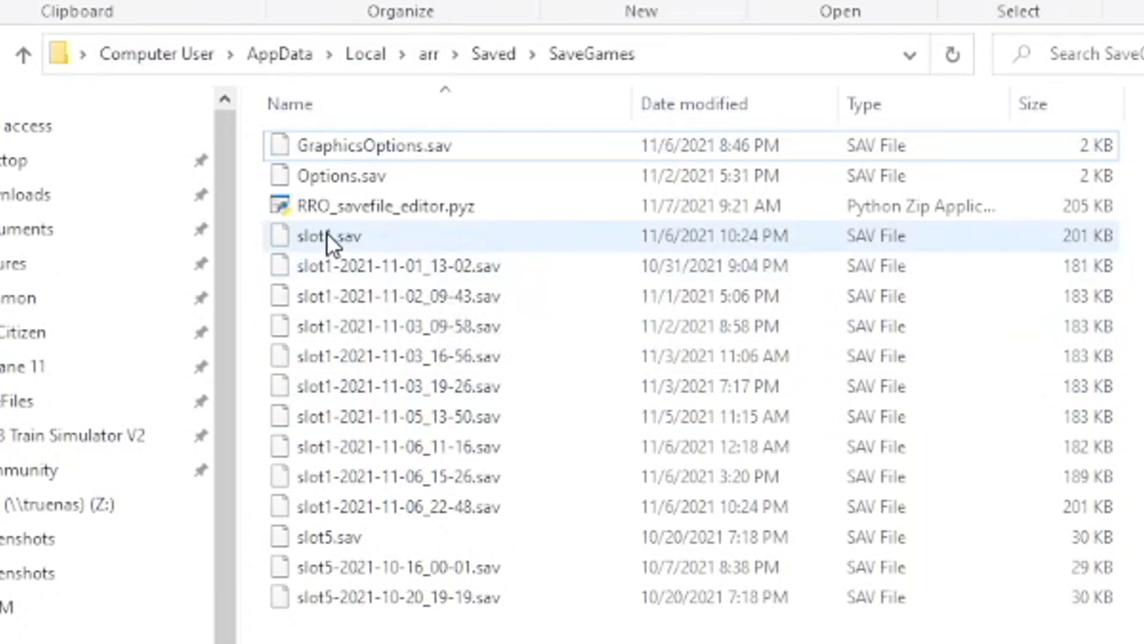
click(326, 537)
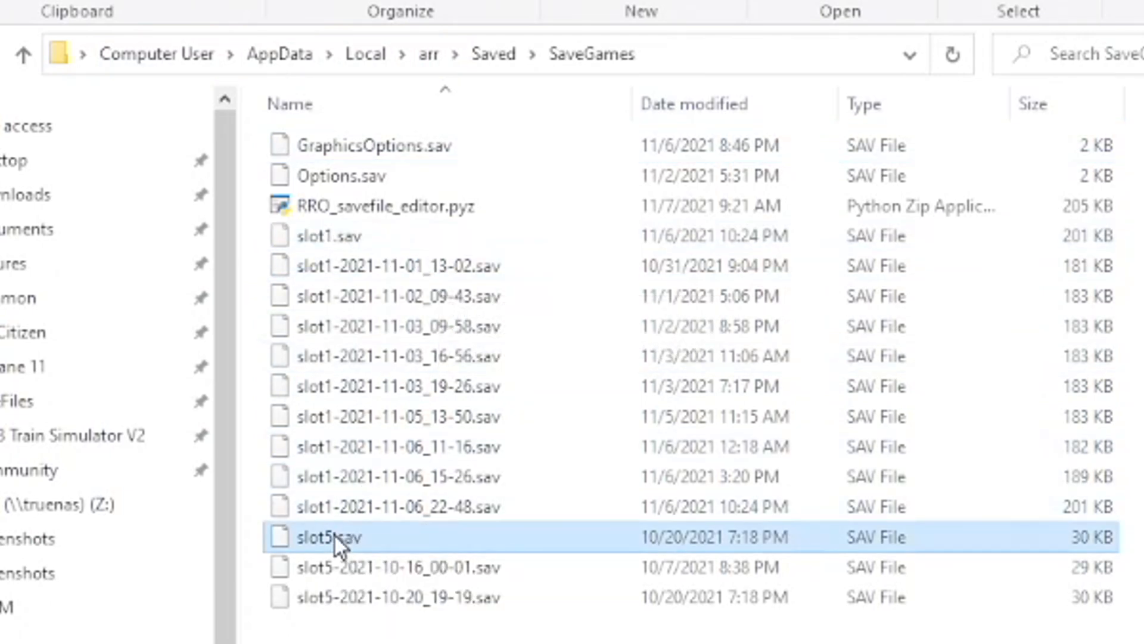
click(329, 236)
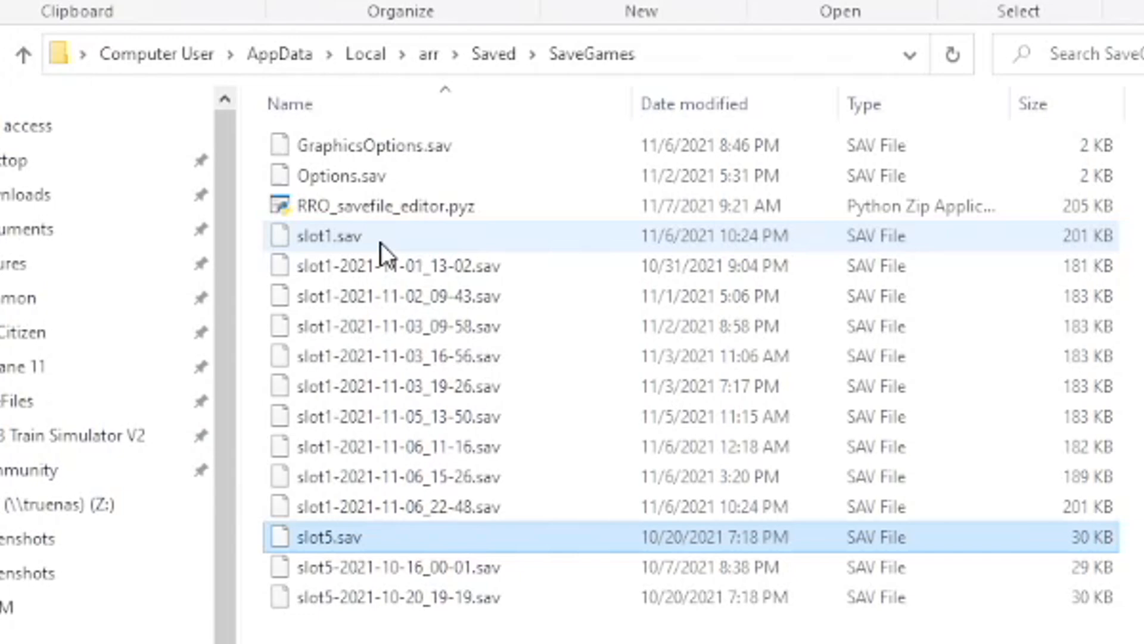
mouse_move(387, 236)
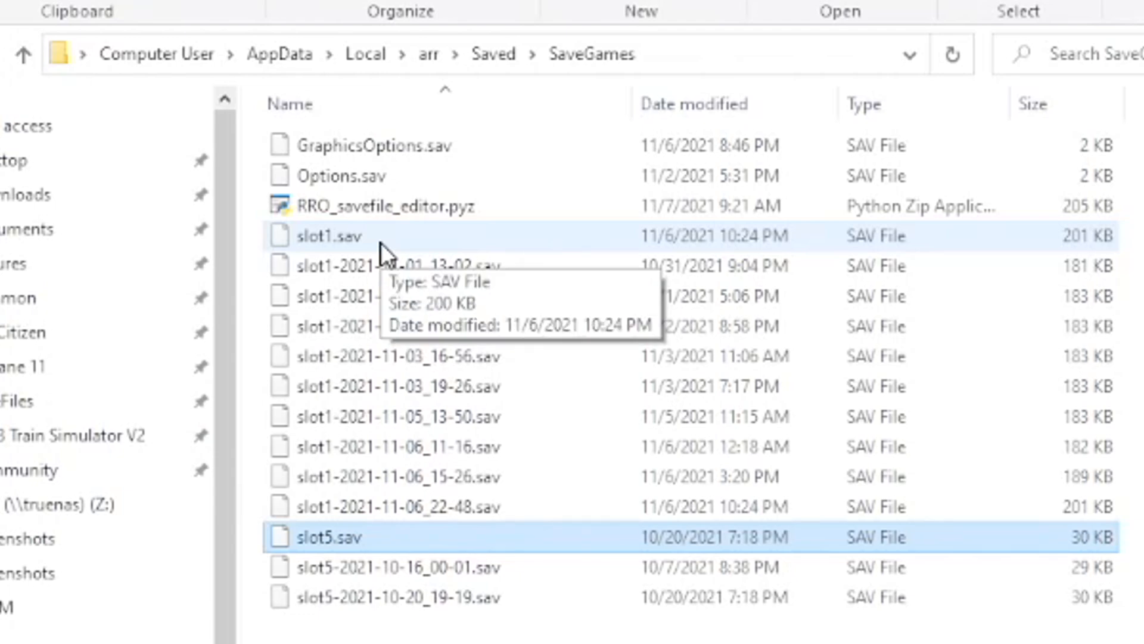
click(401, 296)
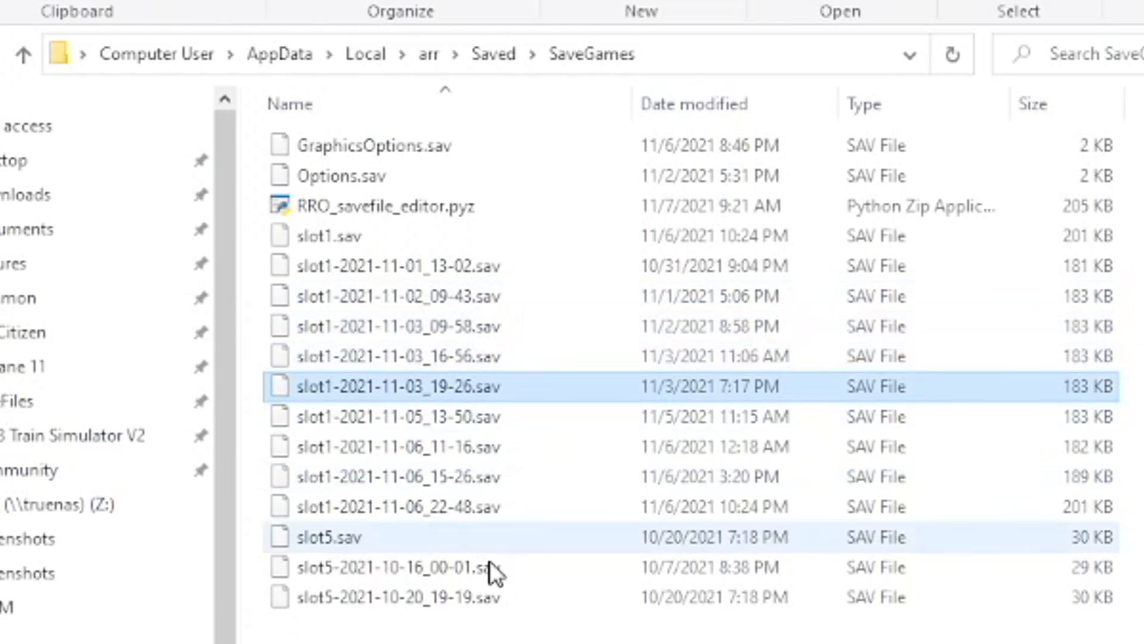
mouse_move(394, 265)
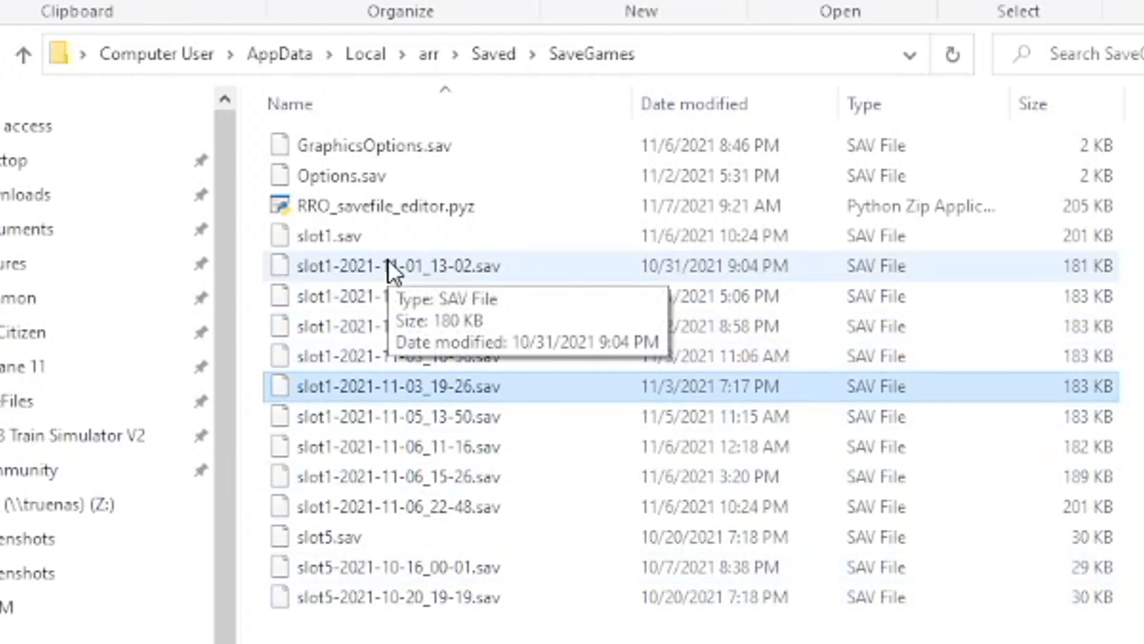
mouse_move(430, 281)
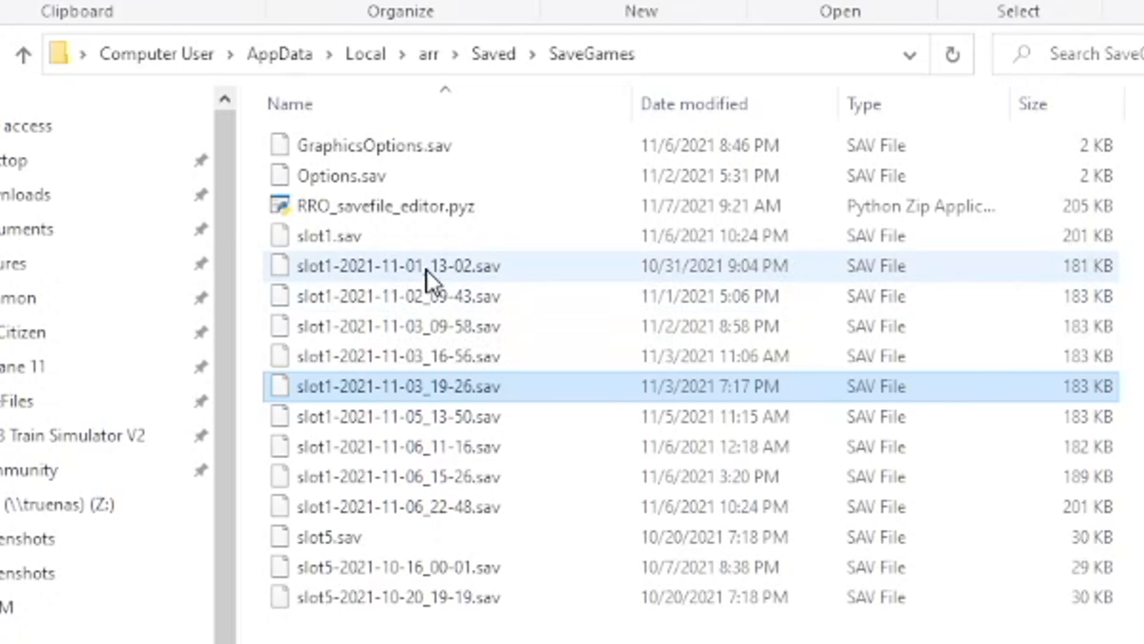
mouse_move(429, 279)
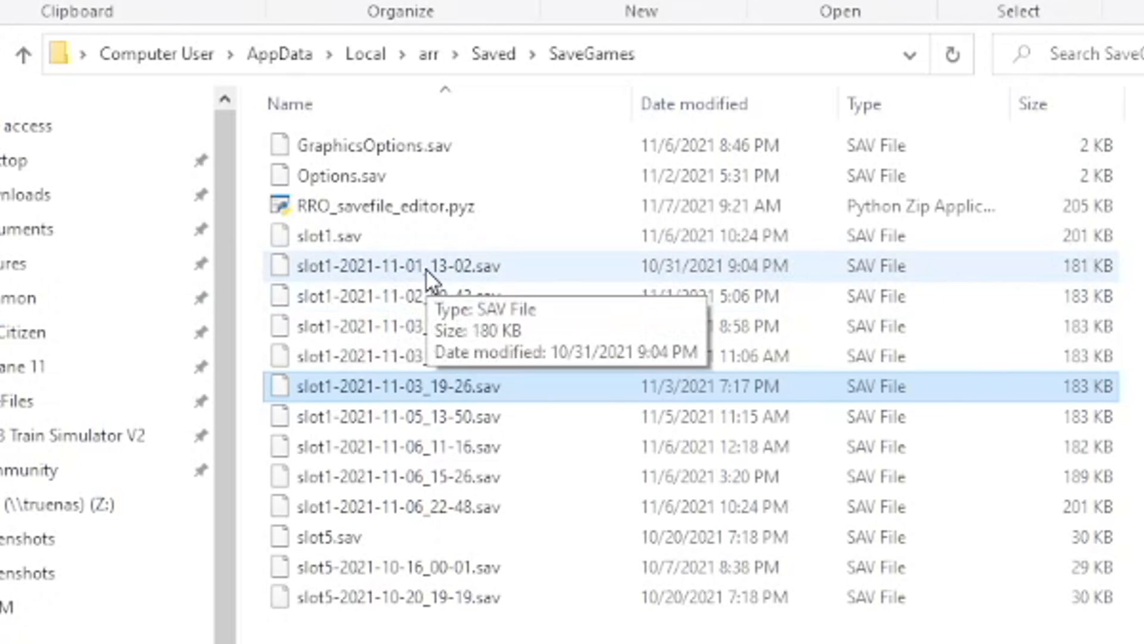
click(387, 205)
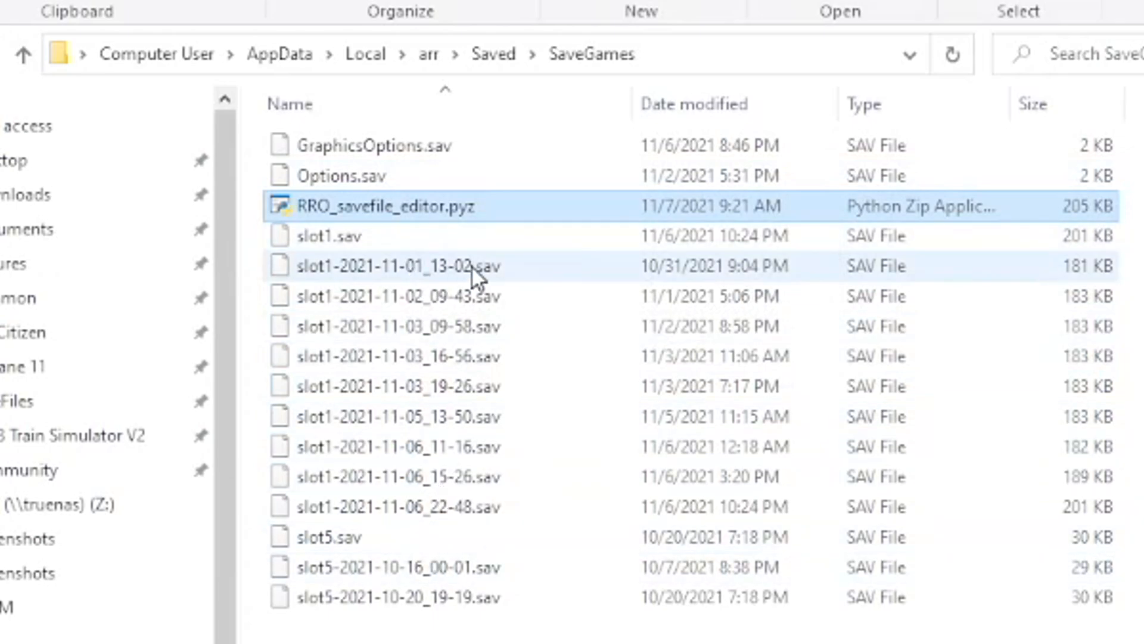
mouse_move(445, 628)
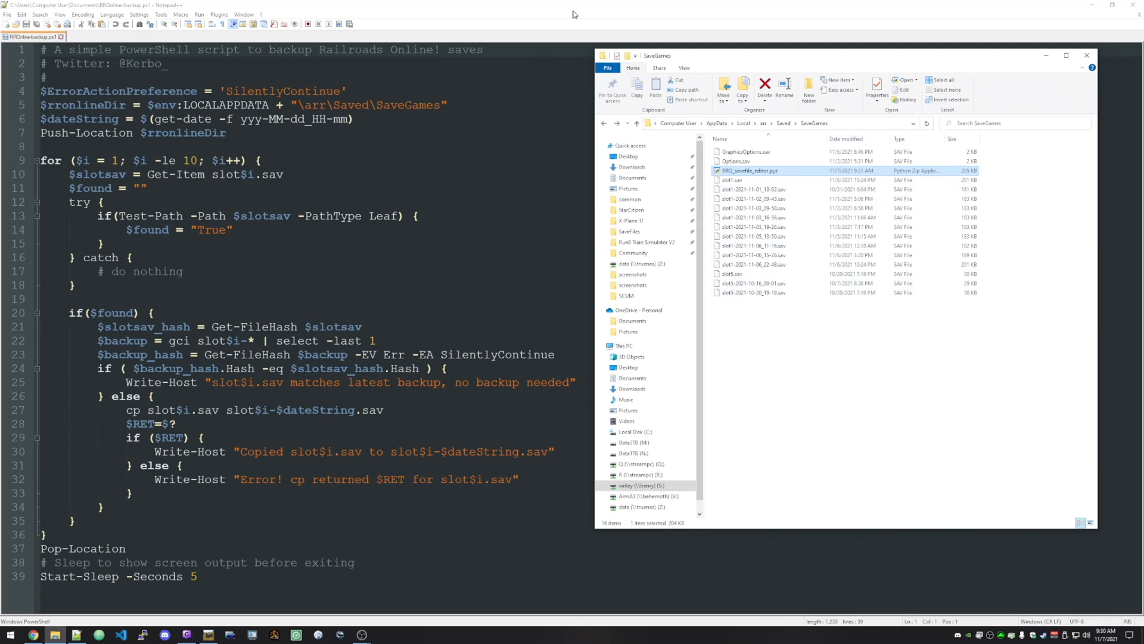
click(1087, 55)
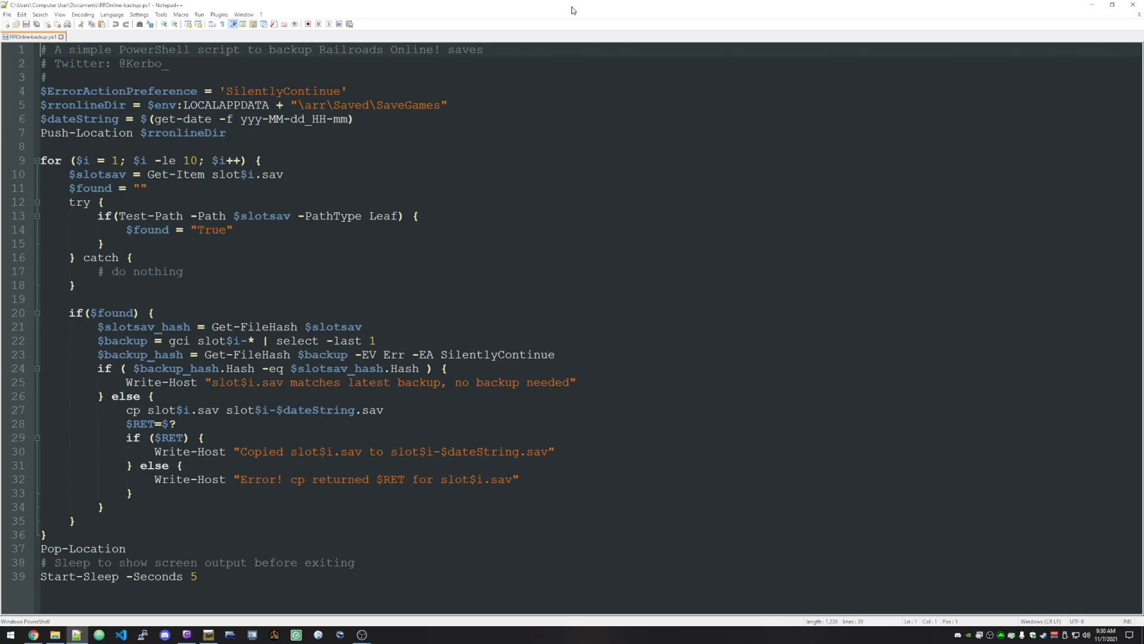
mouse_move(566, 13)
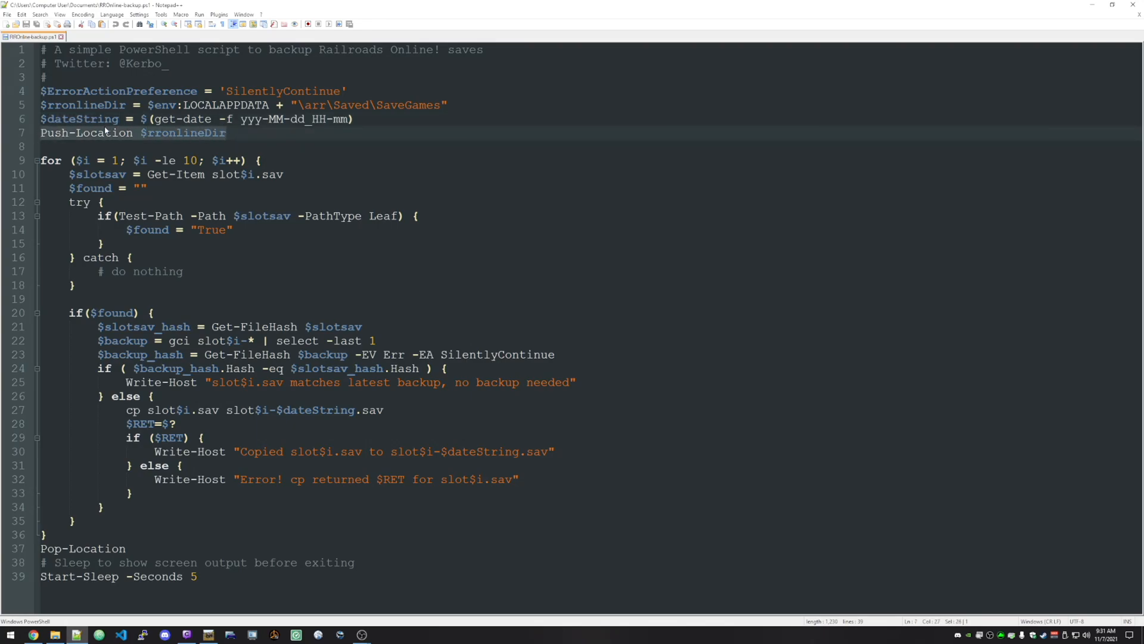
mouse_move(205, 140)
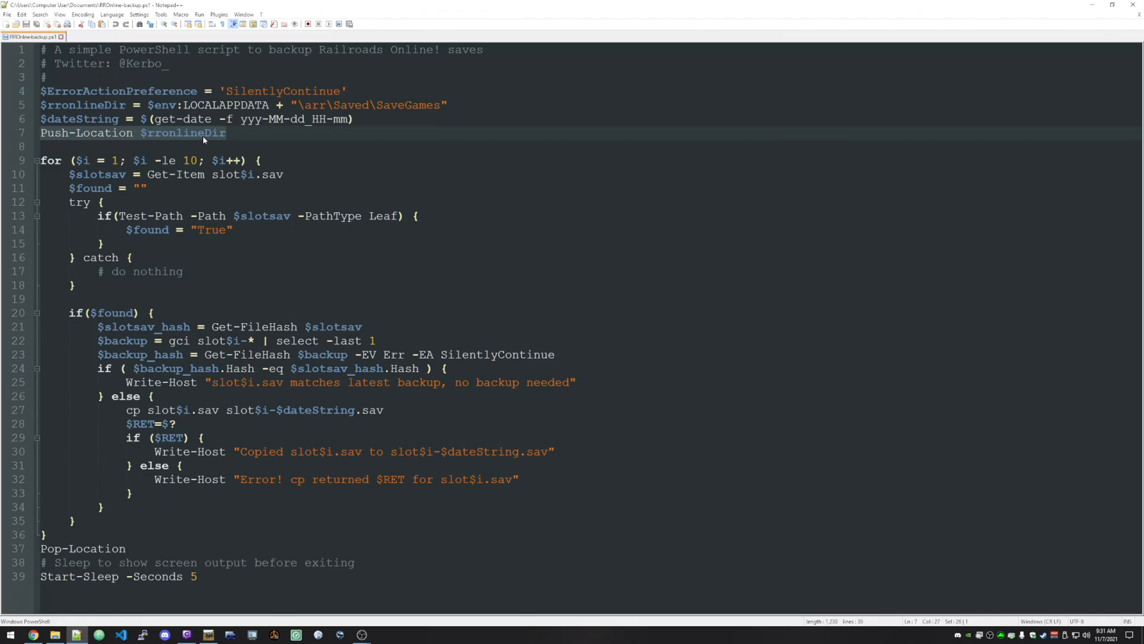
mouse_move(204, 139)
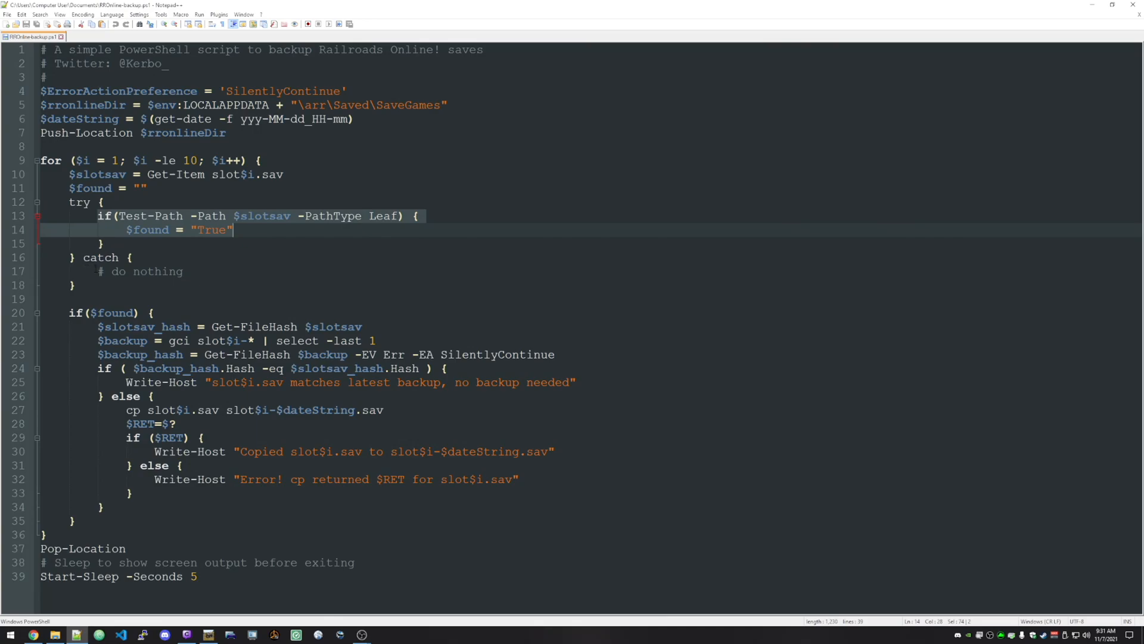
click(203, 270)
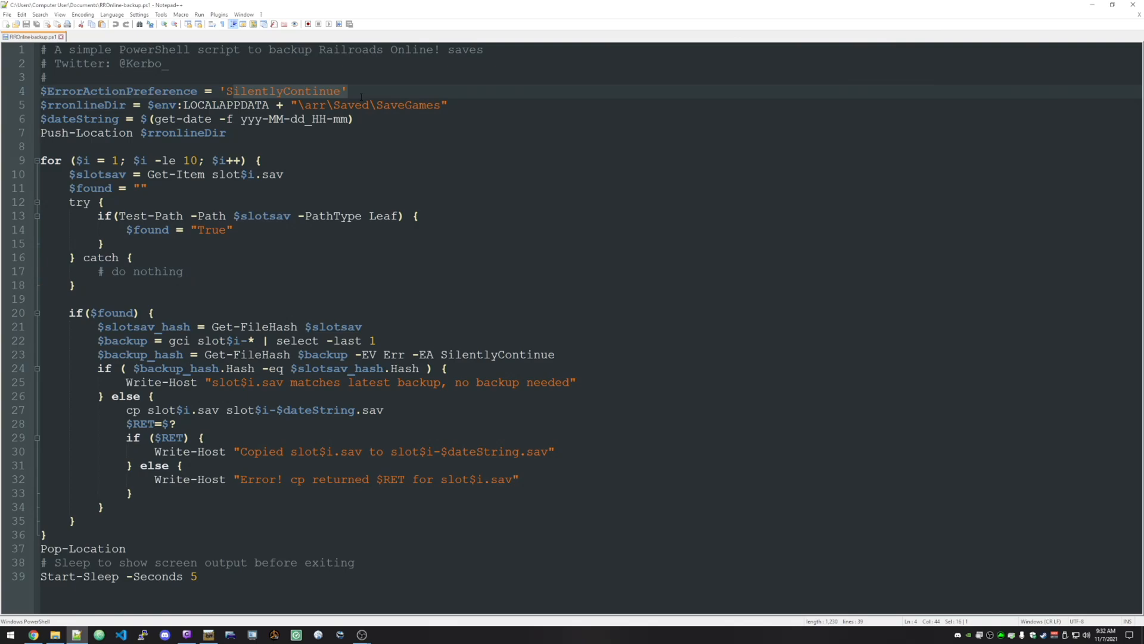
click(163, 216)
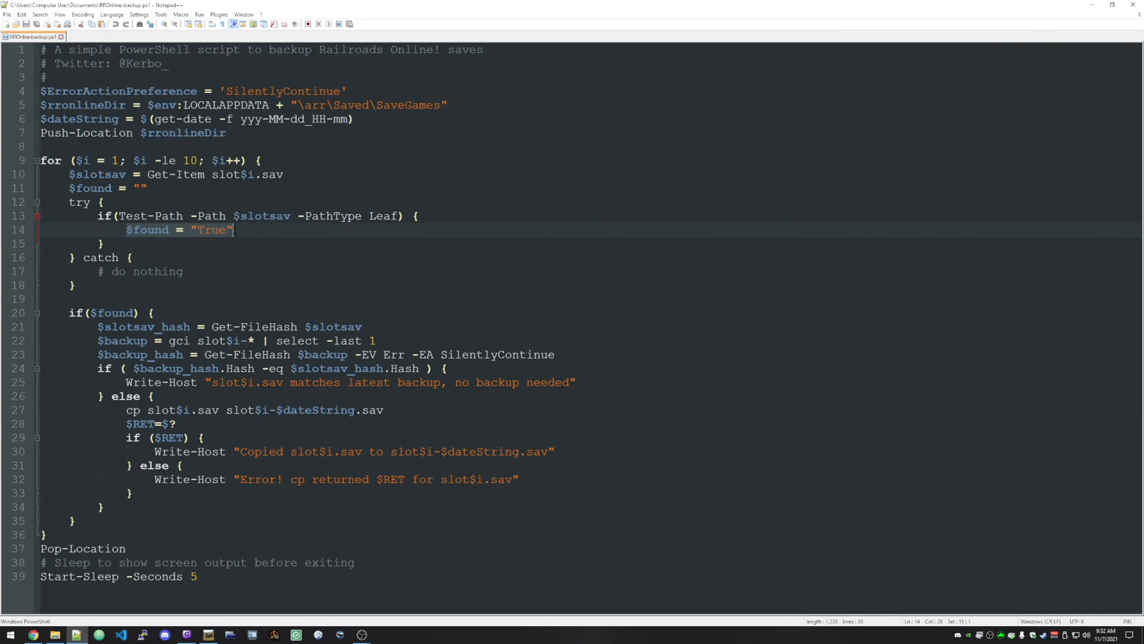
click(69, 312)
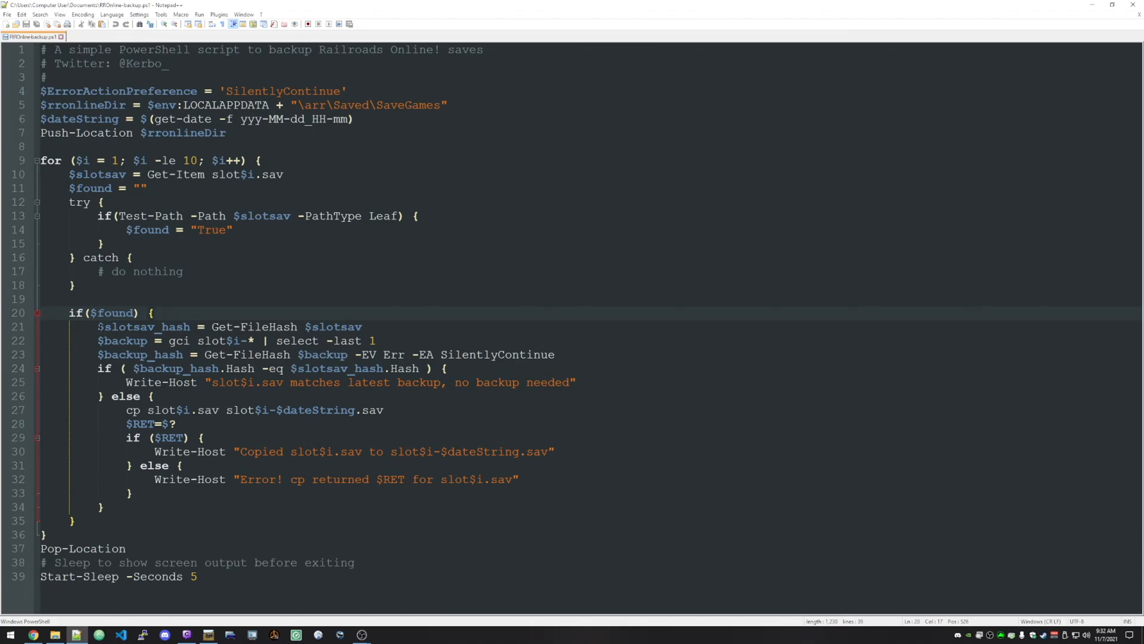
click(360, 326)
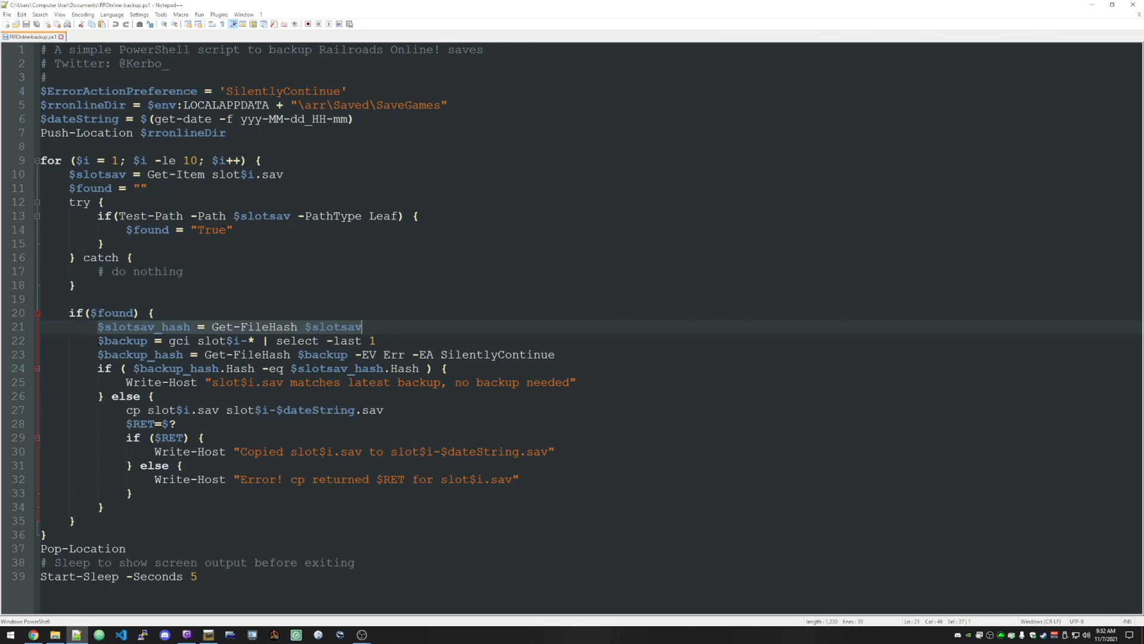
click(182, 341)
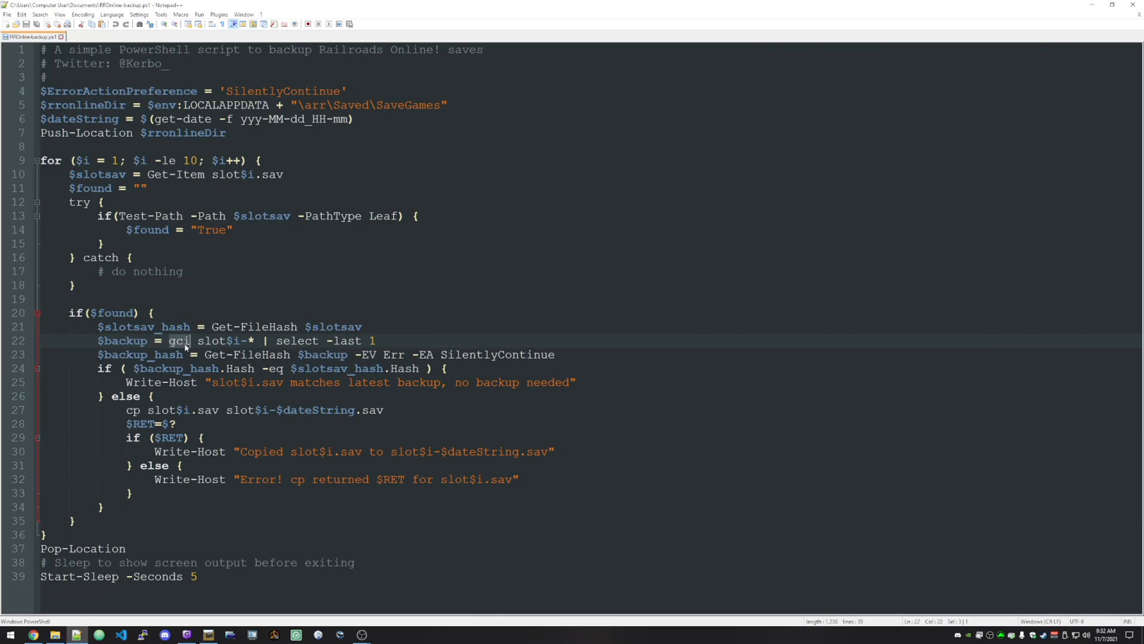
mouse_move(185, 348)
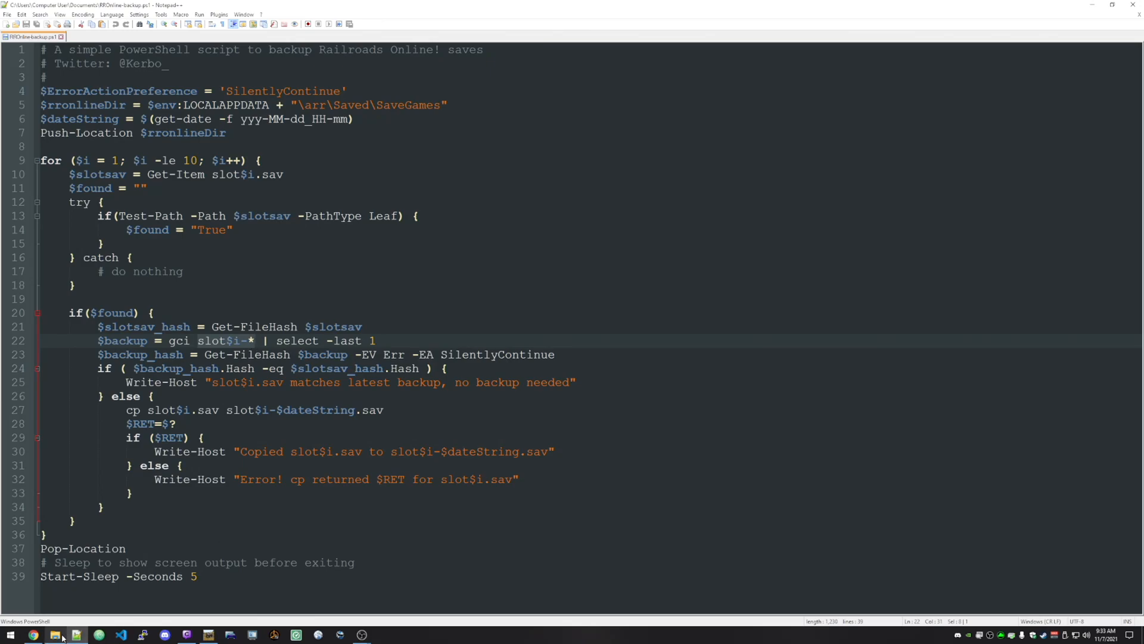
click(56, 634)
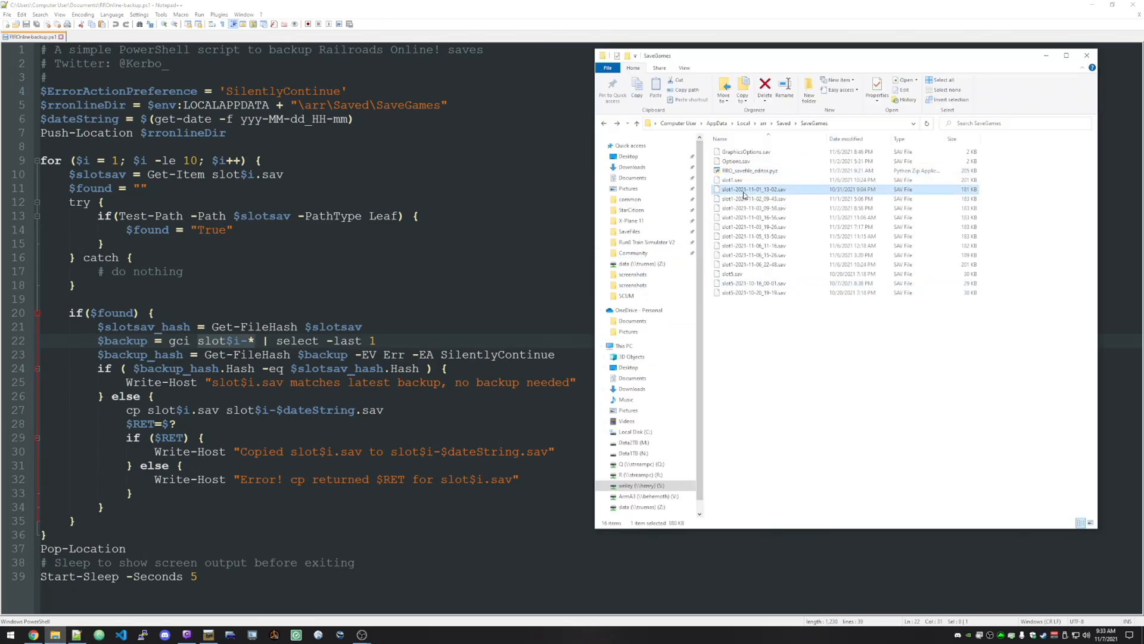
click(832, 263)
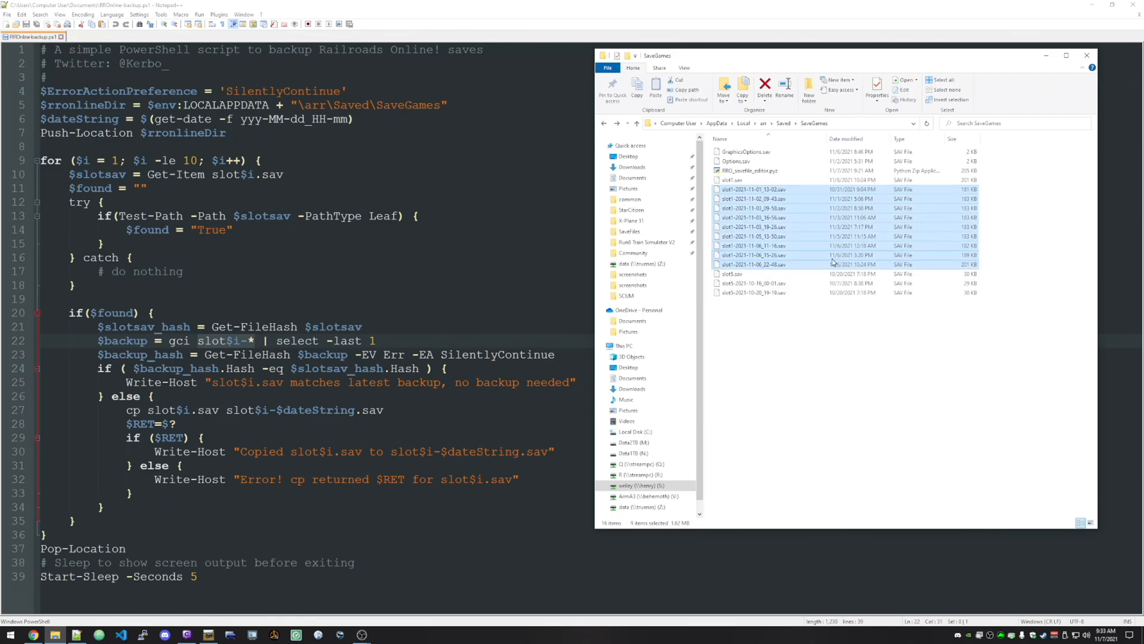
click(751, 284)
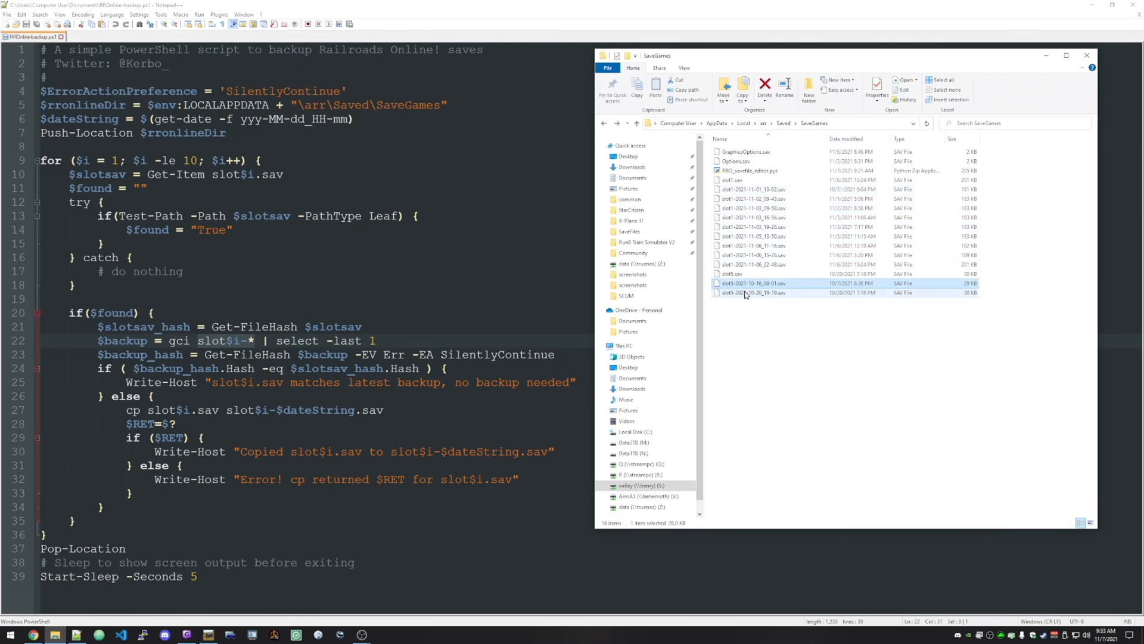
click(752, 293)
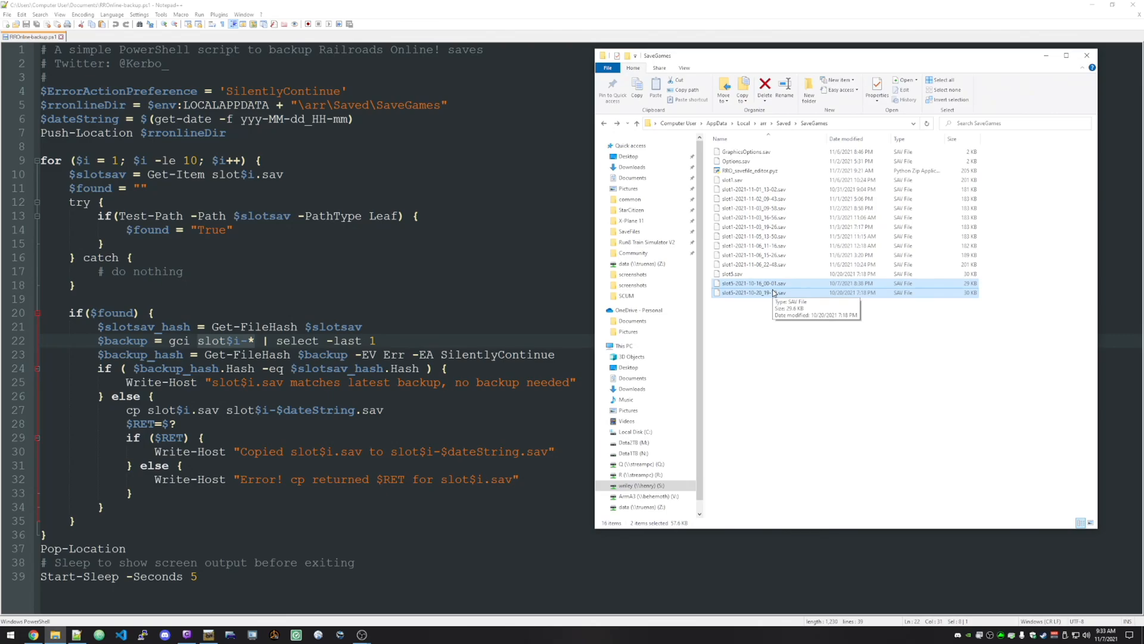
click(1086, 55)
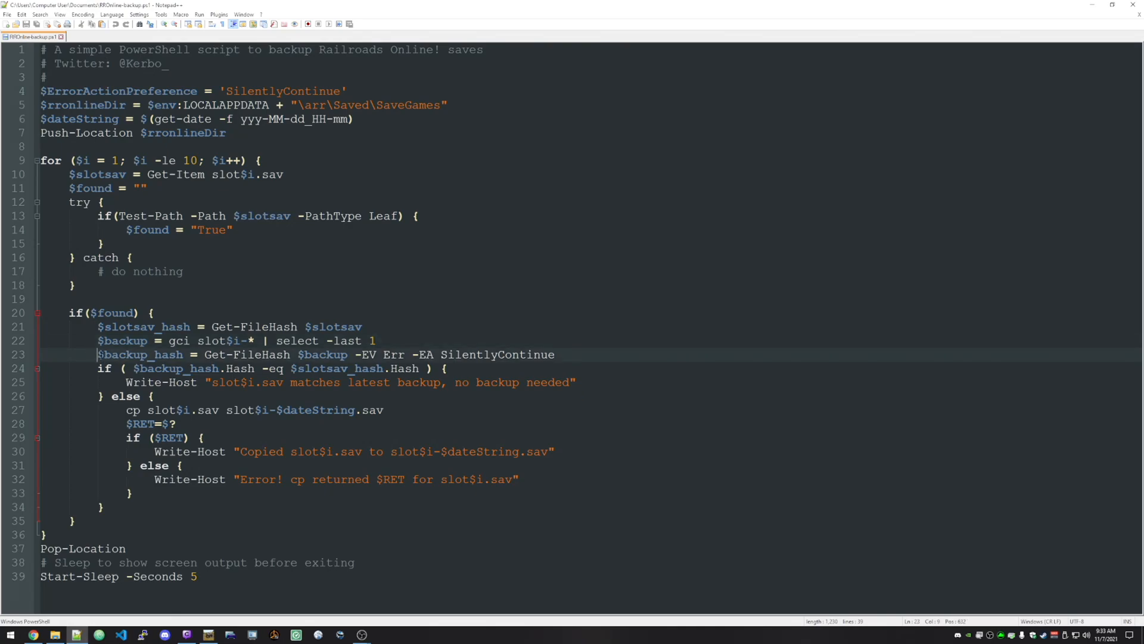
click(284, 354)
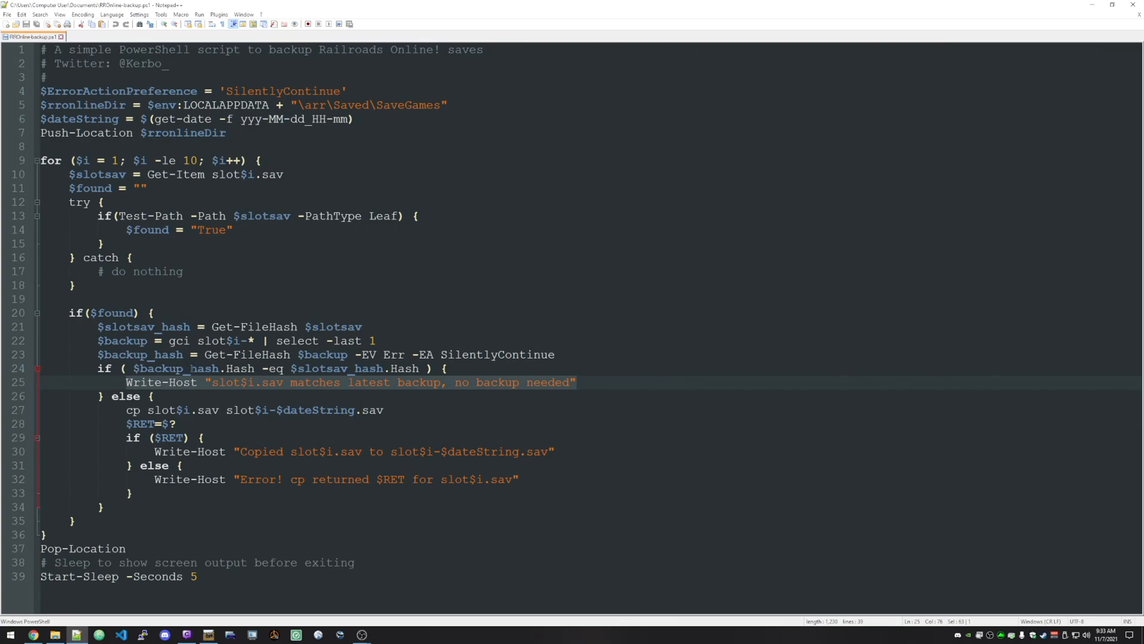
click(381, 409)
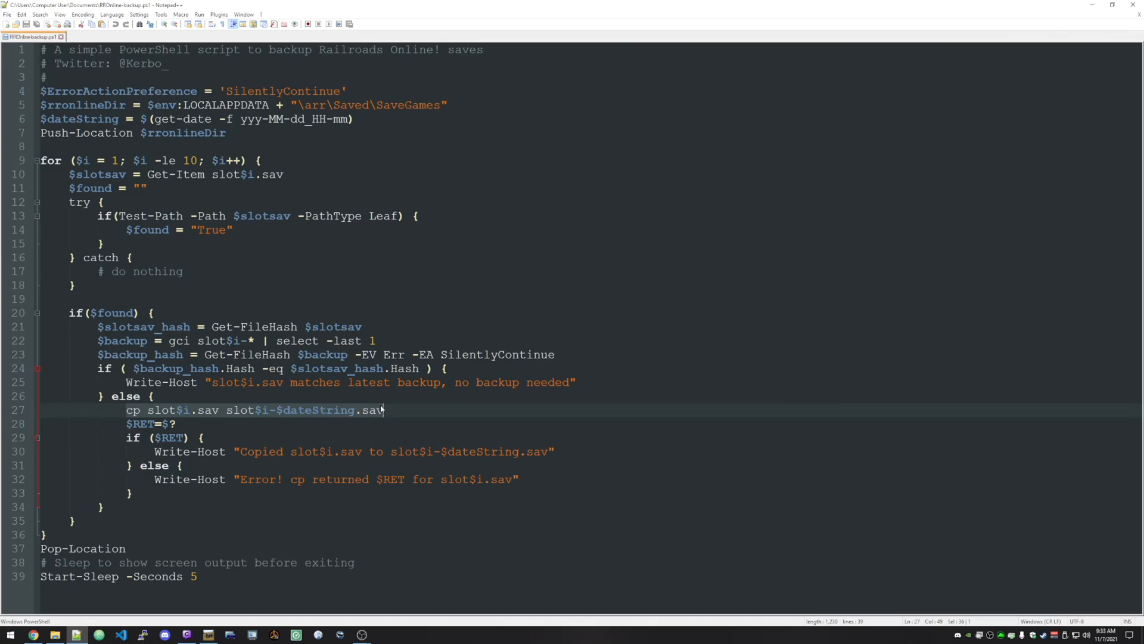
mouse_move(270, 418)
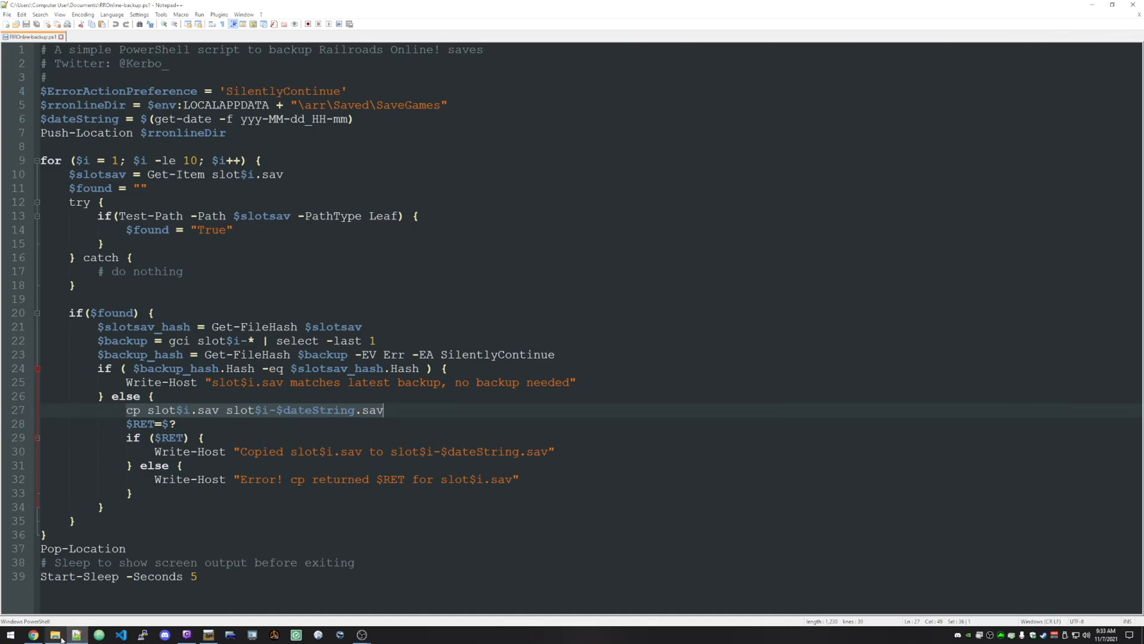
click(55, 634)
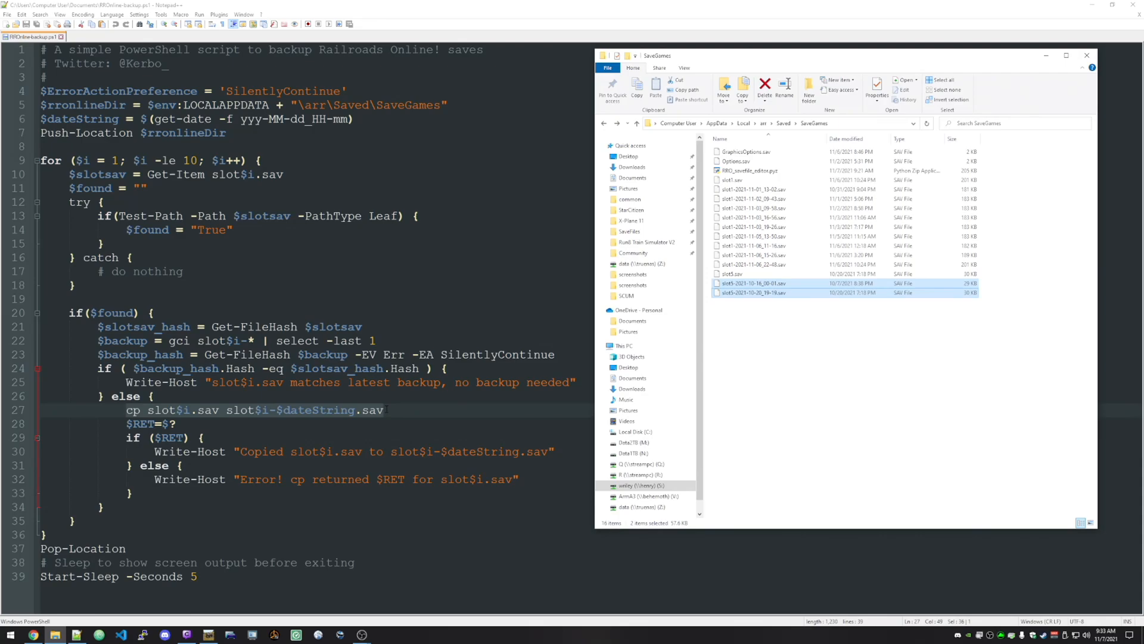
mouse_move(305, 413)
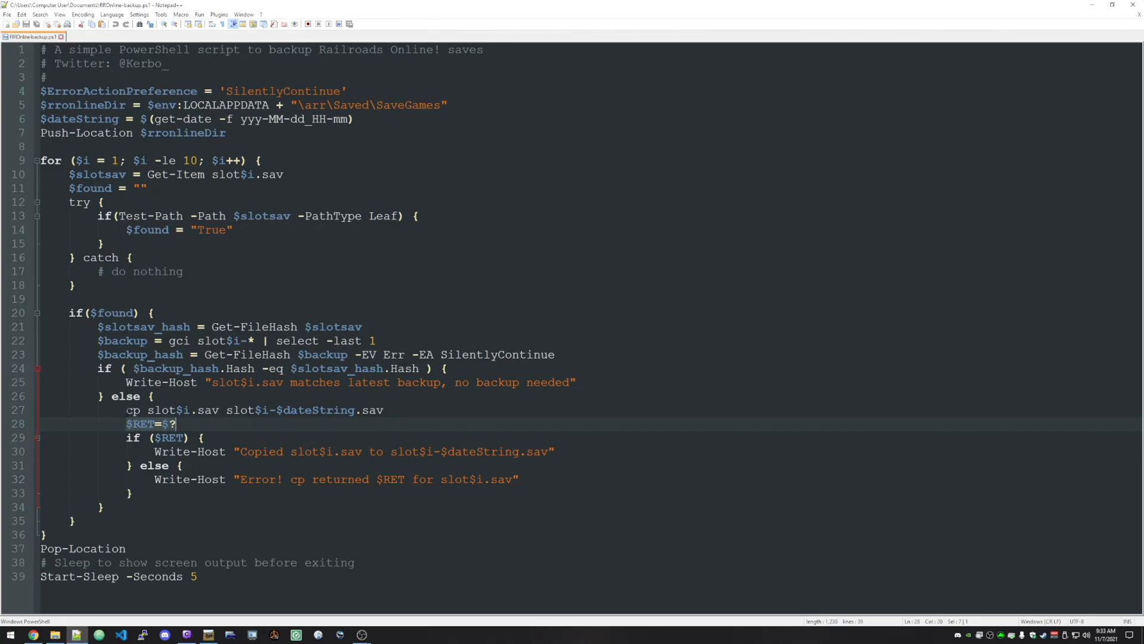
click(205, 437)
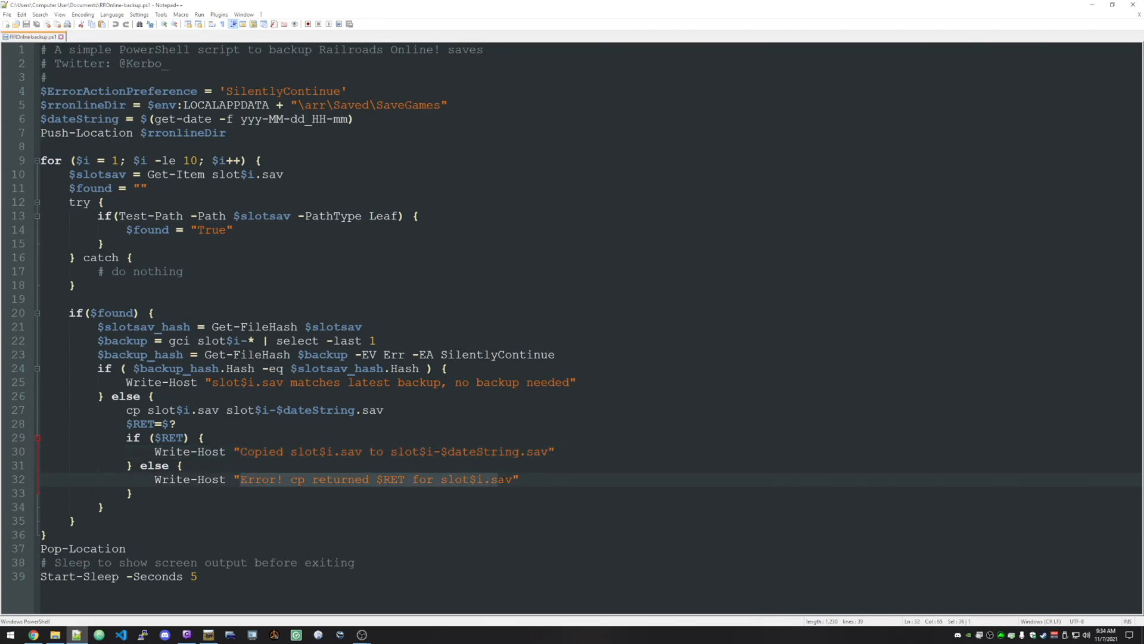
click(511, 479)
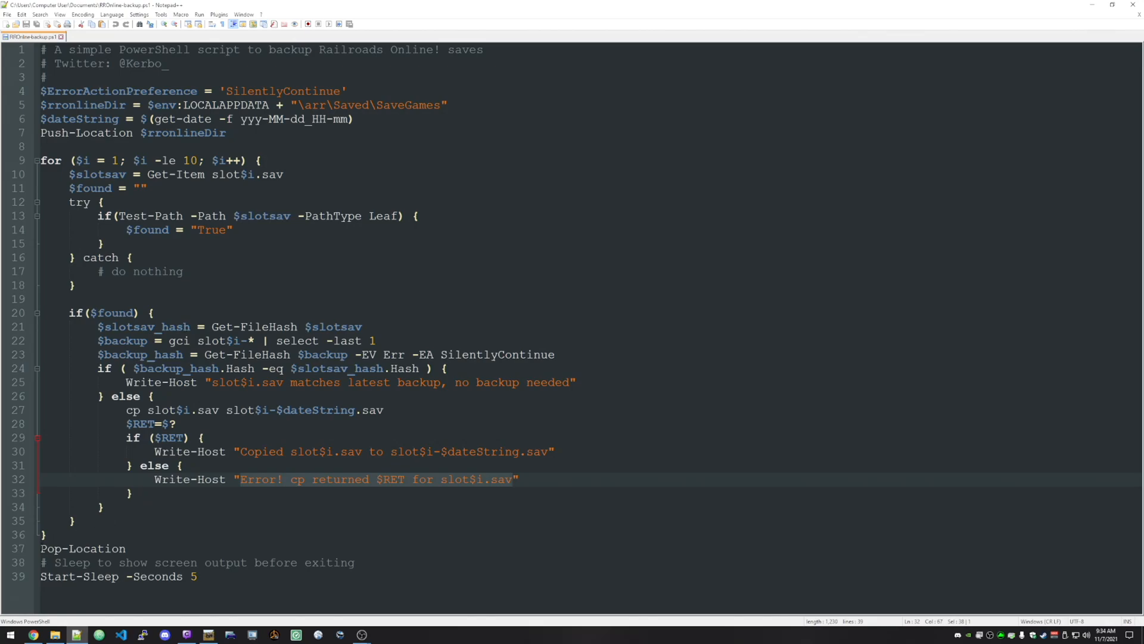
click(83, 548)
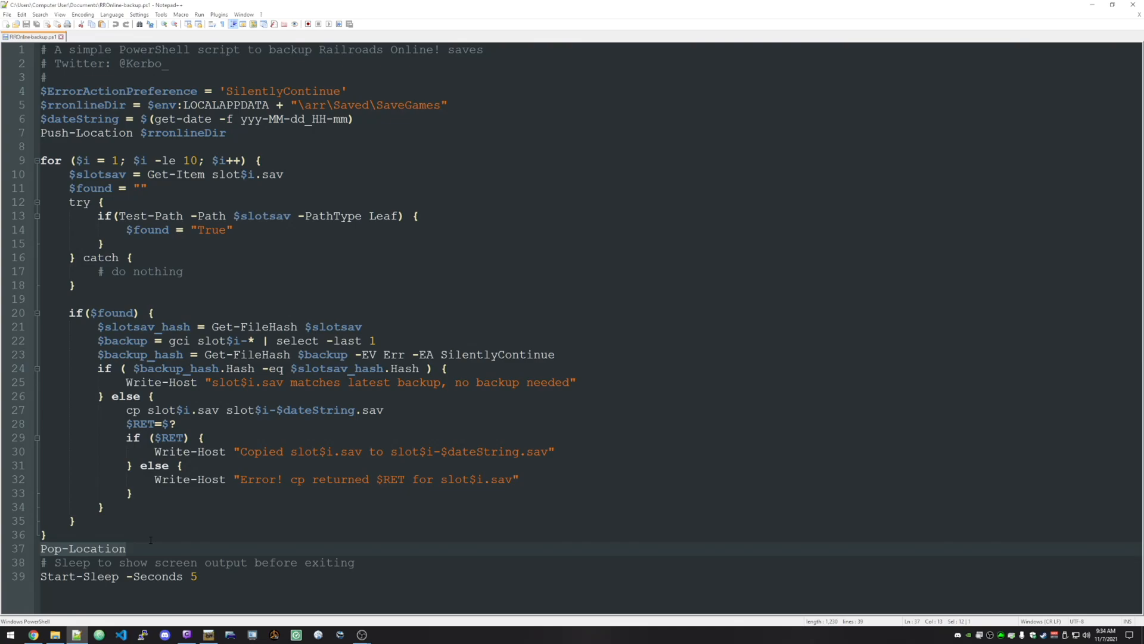
click(212, 576)
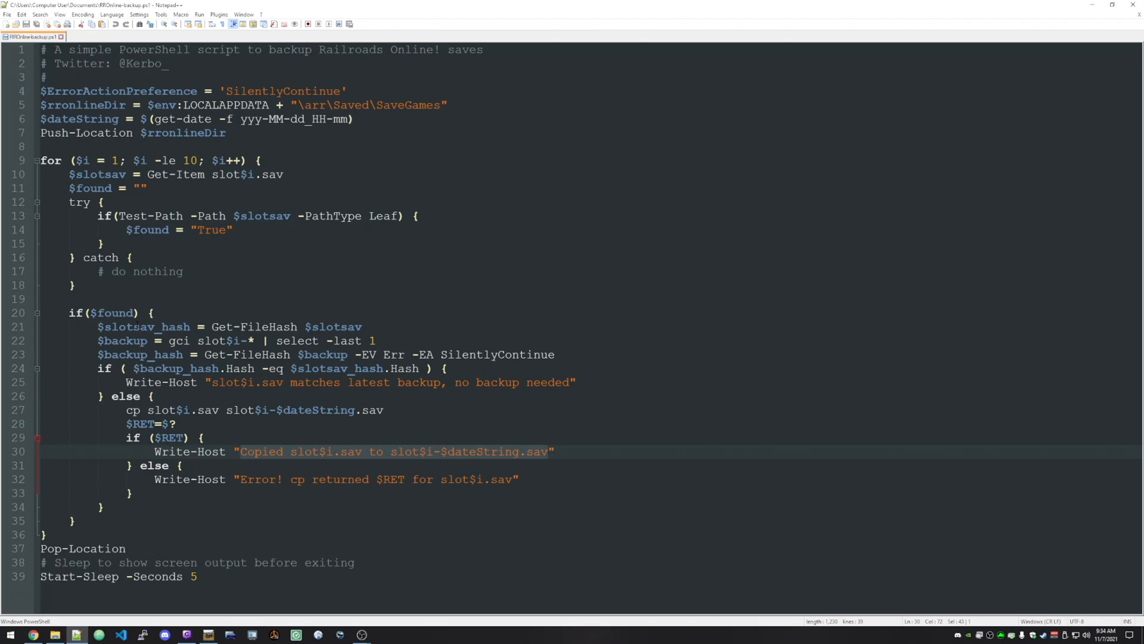
mouse_move(1092, 6)
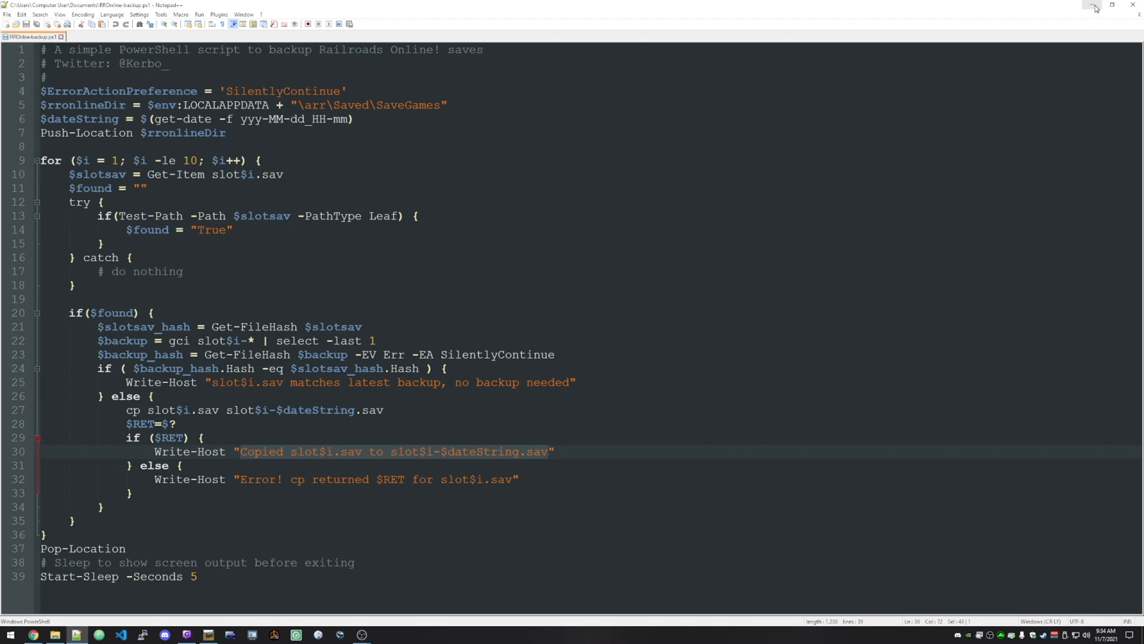
mouse_move(1020, 12)
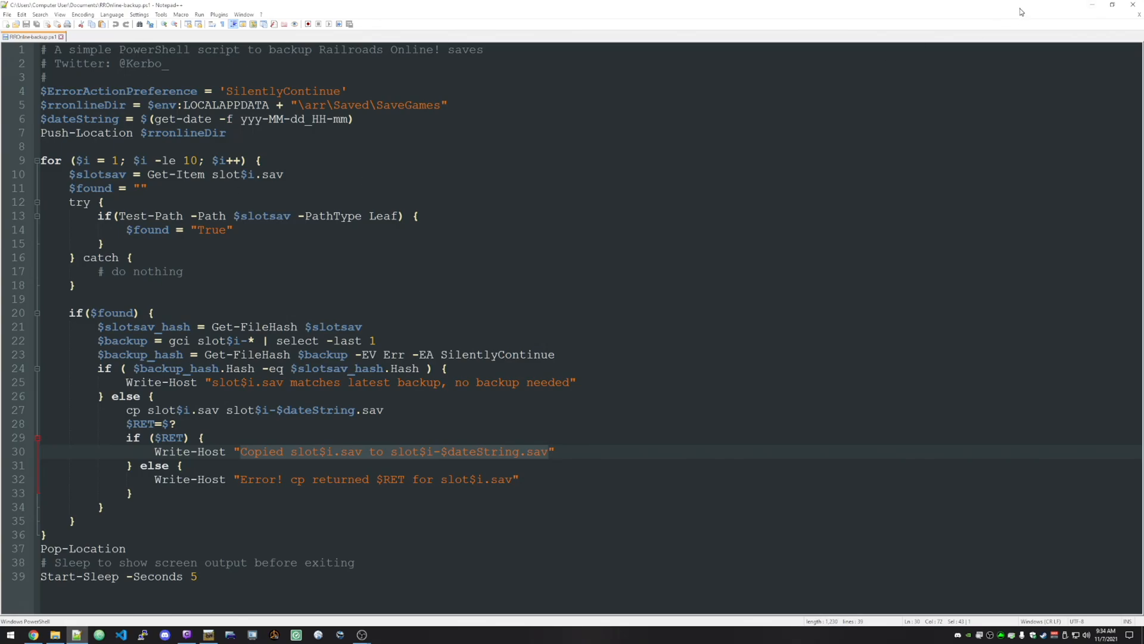
mouse_move(1093, 6)
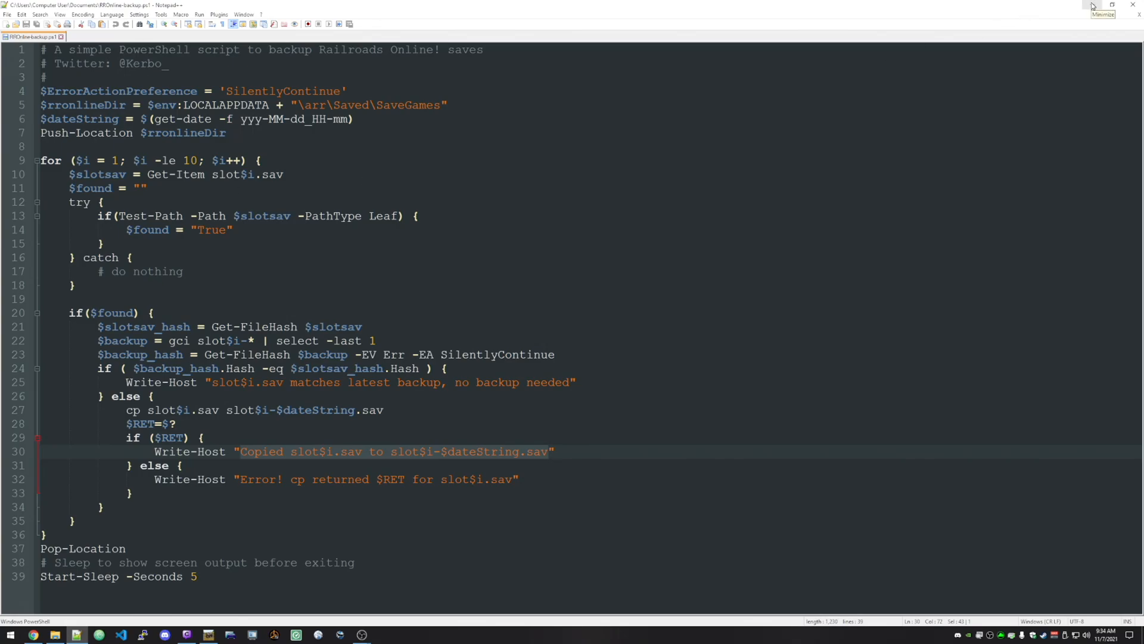
Minimize Notepad++ and bring up the context menu of the desktop RROnline-backup.ps1 shortcut.
click(1104, 6)
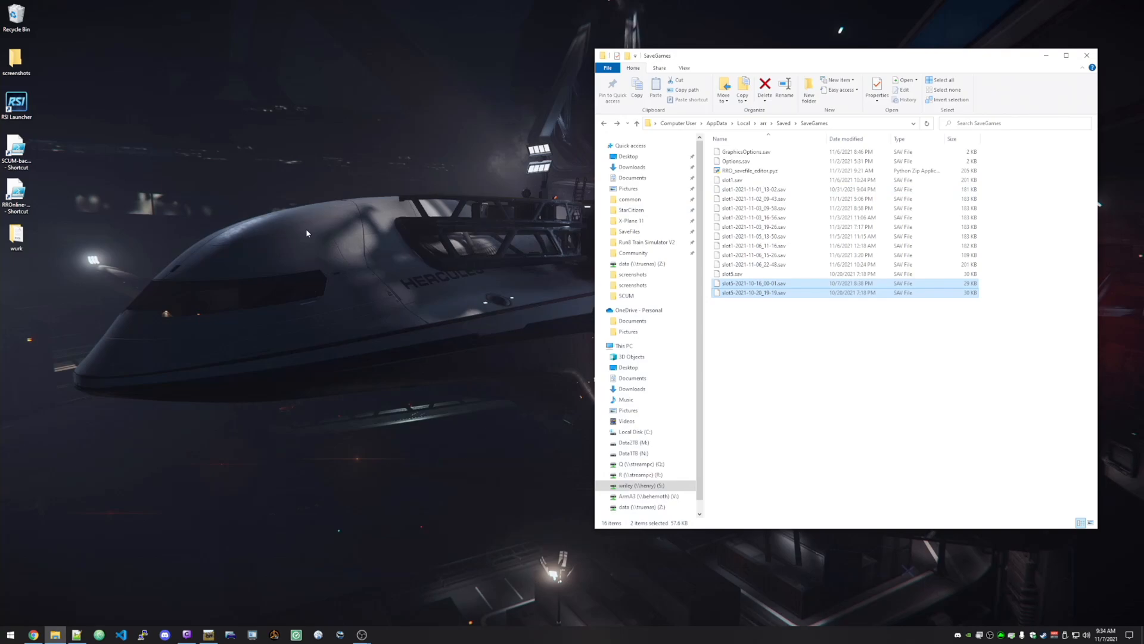
mouse_move(260, 236)
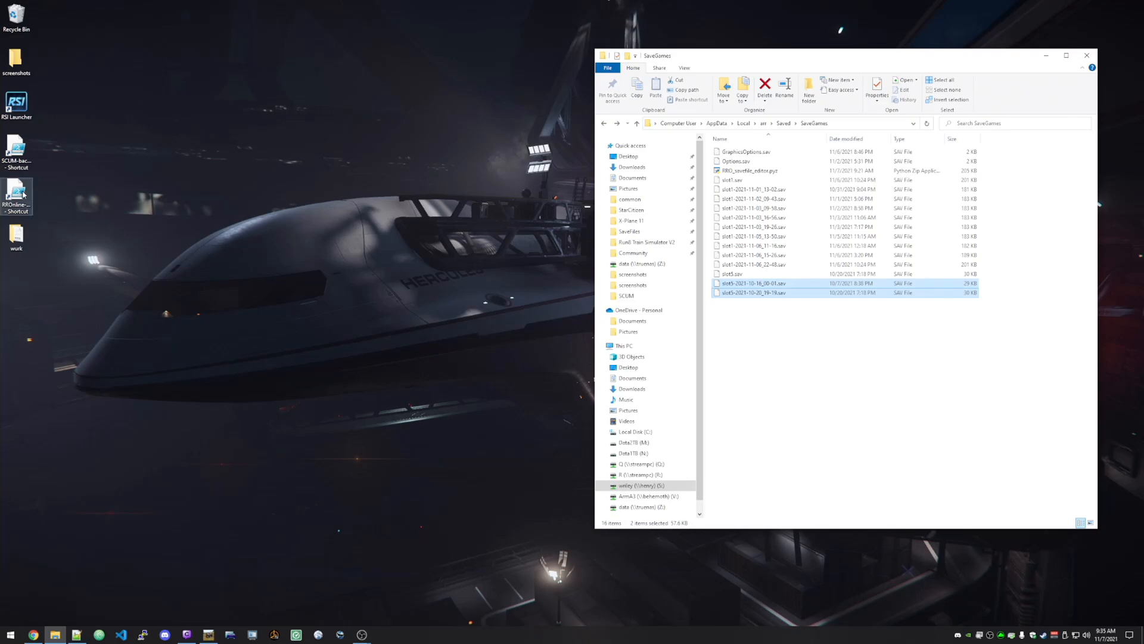
right_click(16, 193)
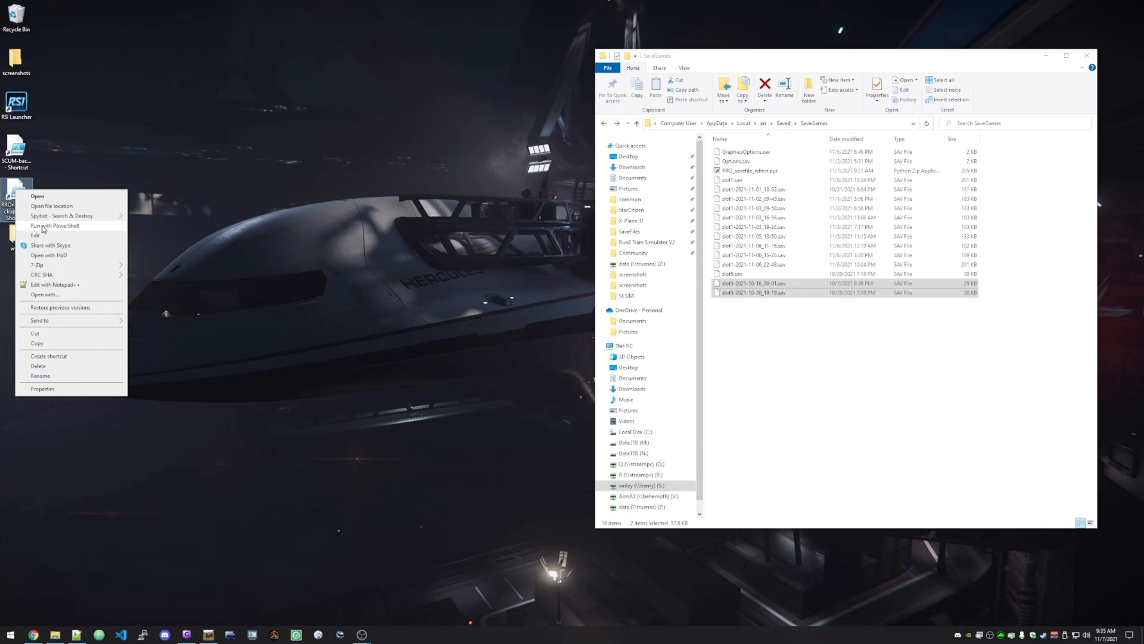
Run the backup shortcut with PowerShell, which reports slot1.sav and slot5.sav need no backup.
click(53, 225)
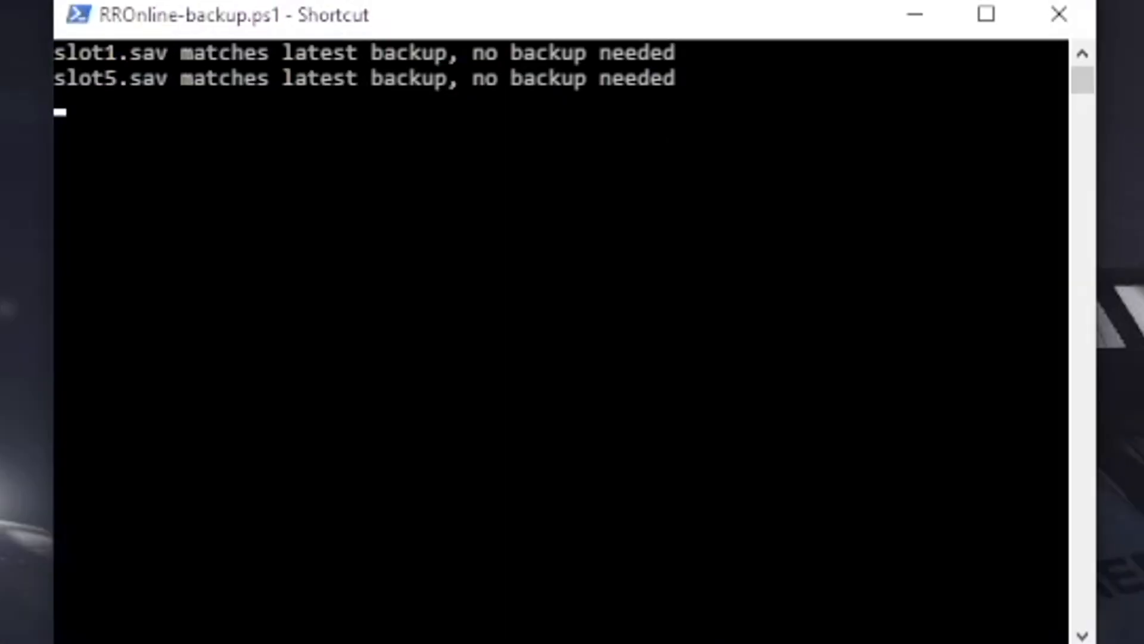
mouse_move(178, 111)
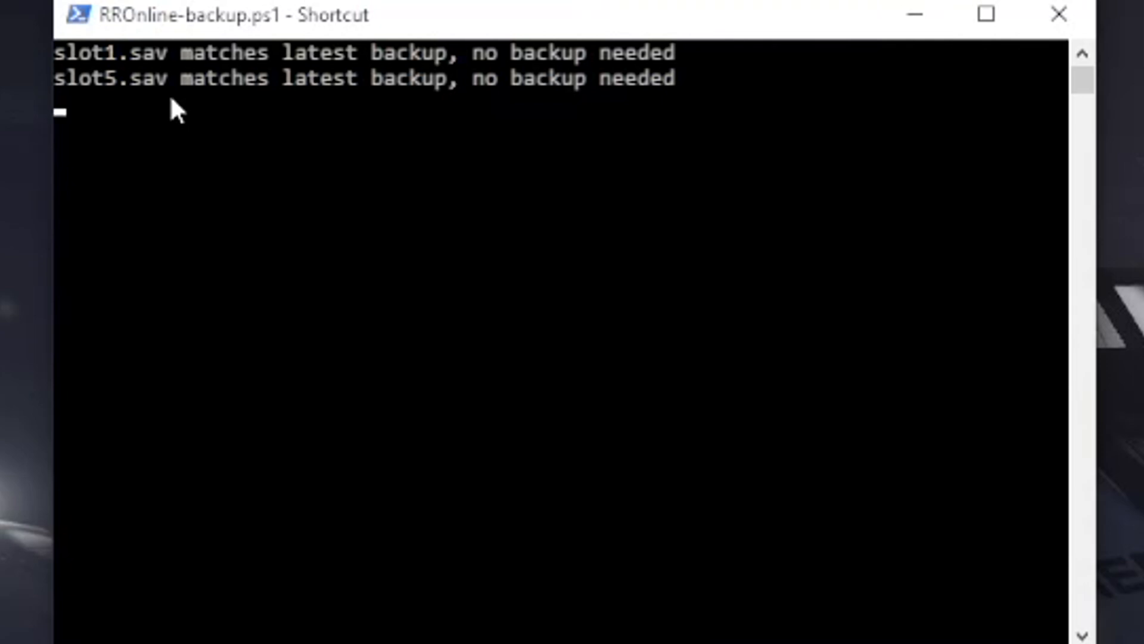
click(1059, 13)
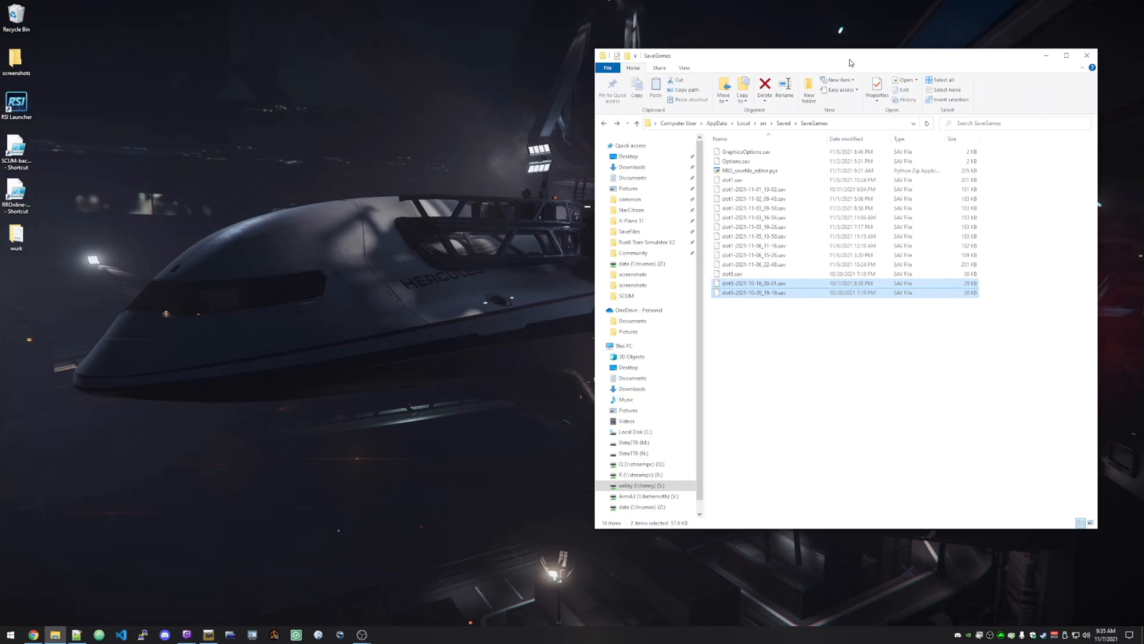
mouse_move(747, 171)
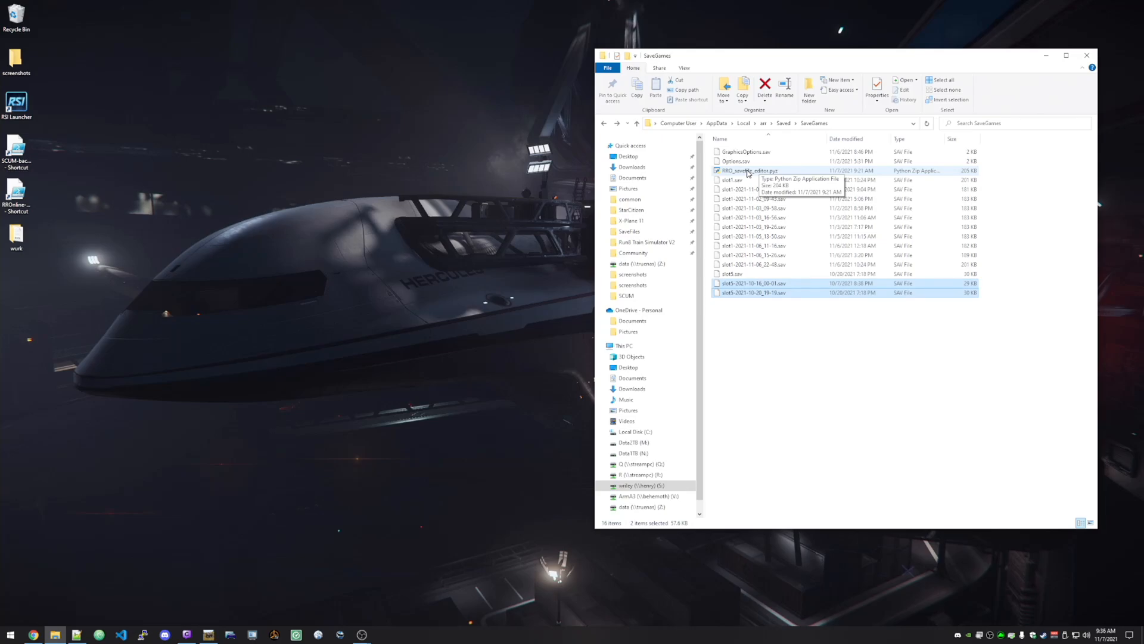
Launch RRO_savefile_editor.pyz from the SaveGames folder with py.exe.
double_click(748, 170)
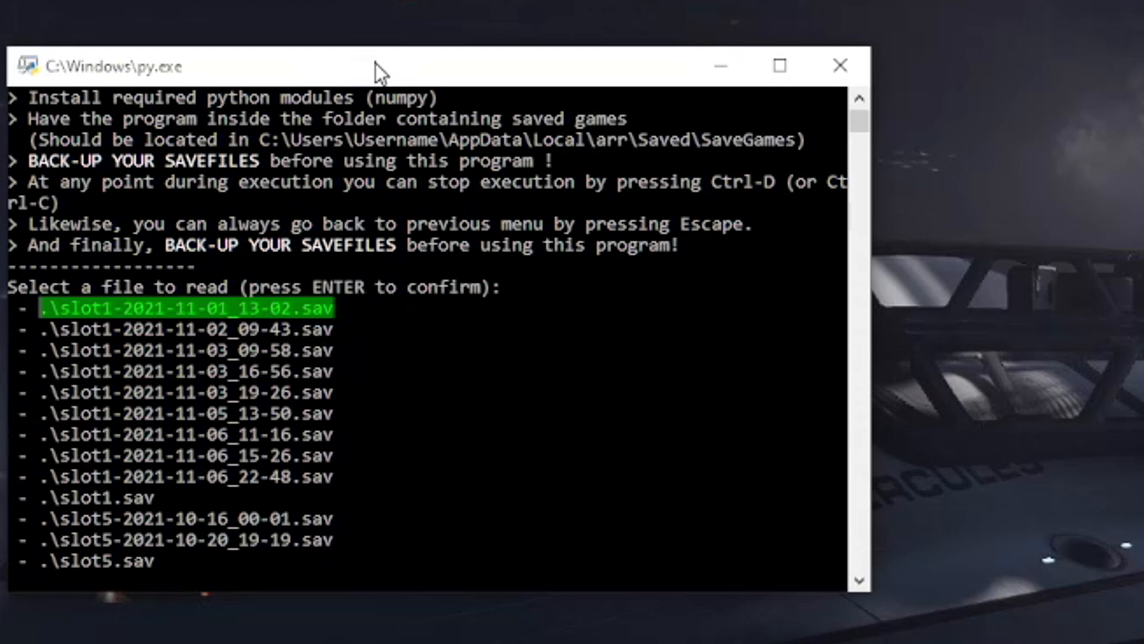
Choose slot1.sav as the save file for the editor to read.
key(Down)
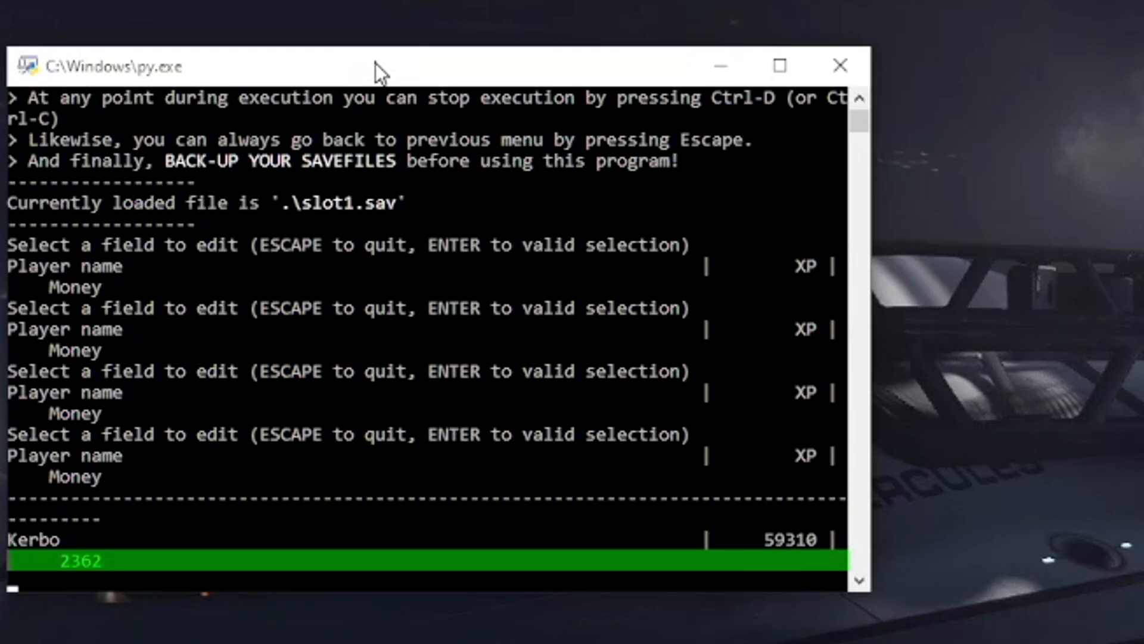
mouse_move(860, 329)
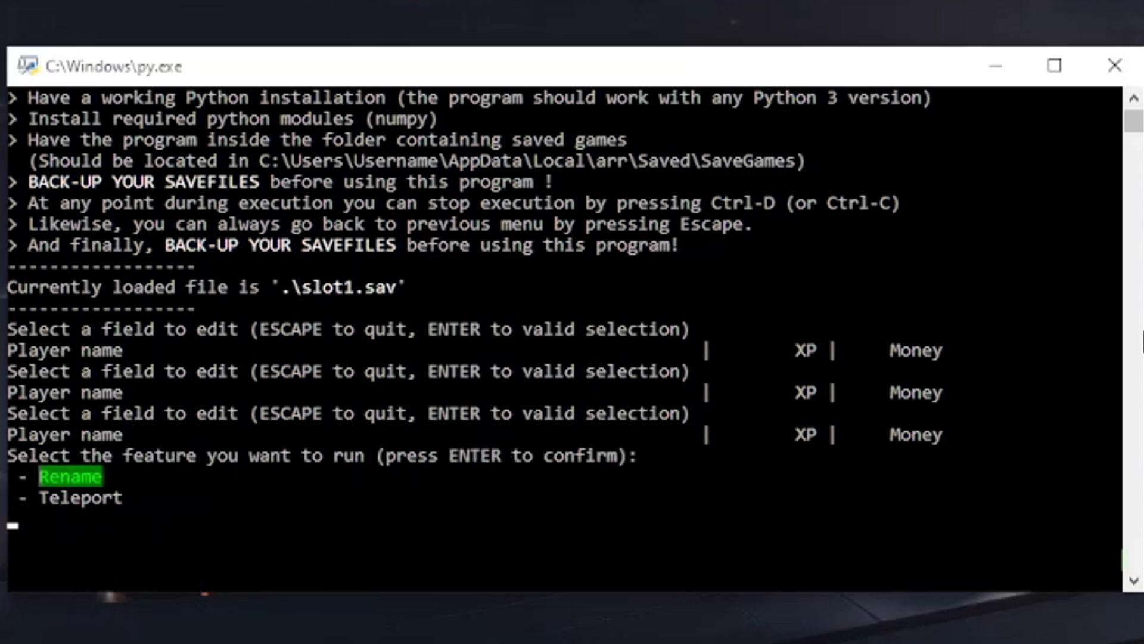
Open Rename, page to the third of four rolling stock pages, and select Cooke Mogul Tender.
key(down)
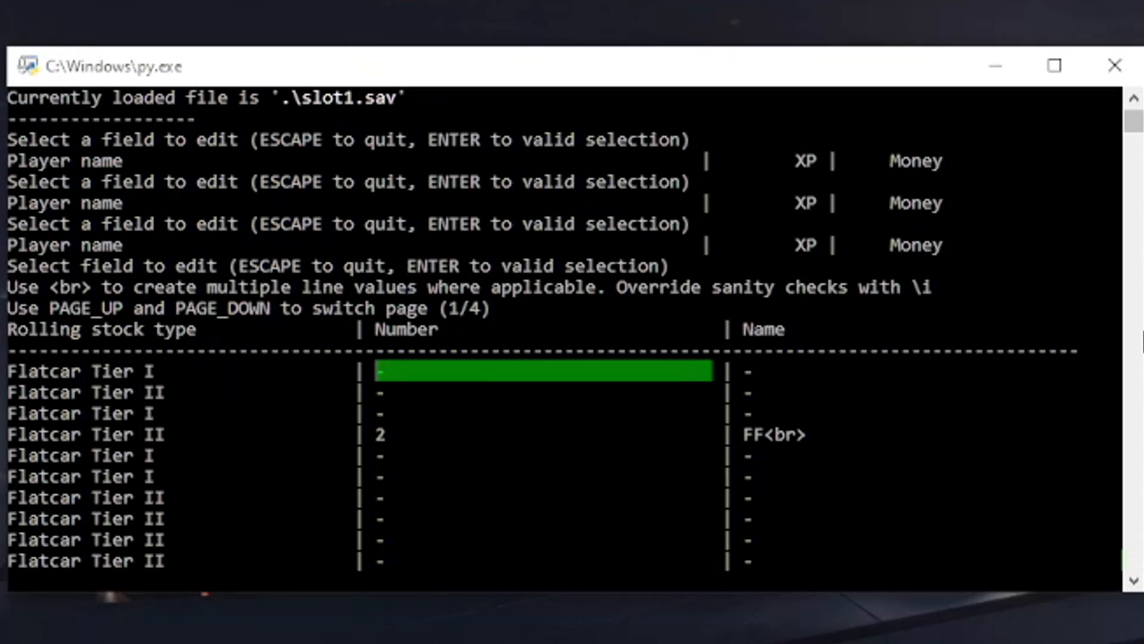
key(down)
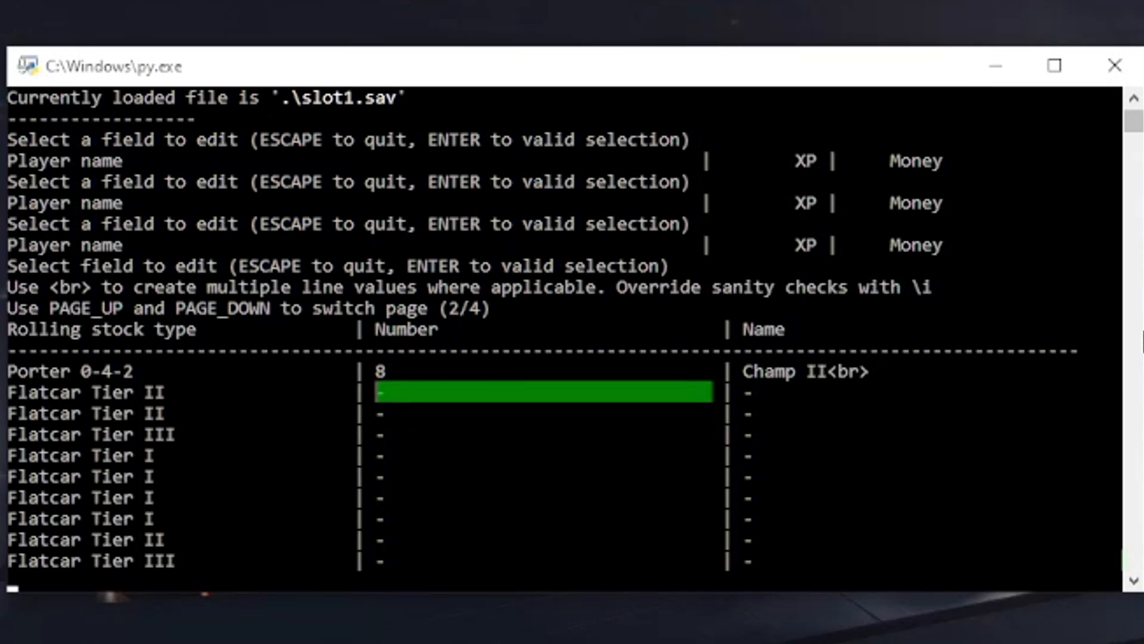
key(up)
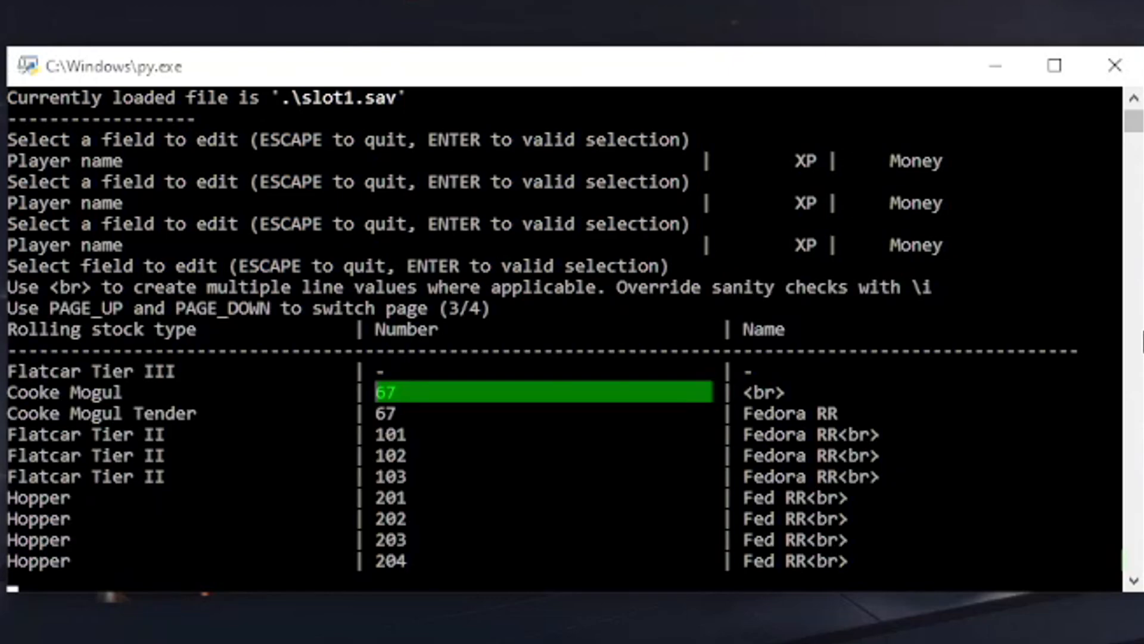
key(Down)
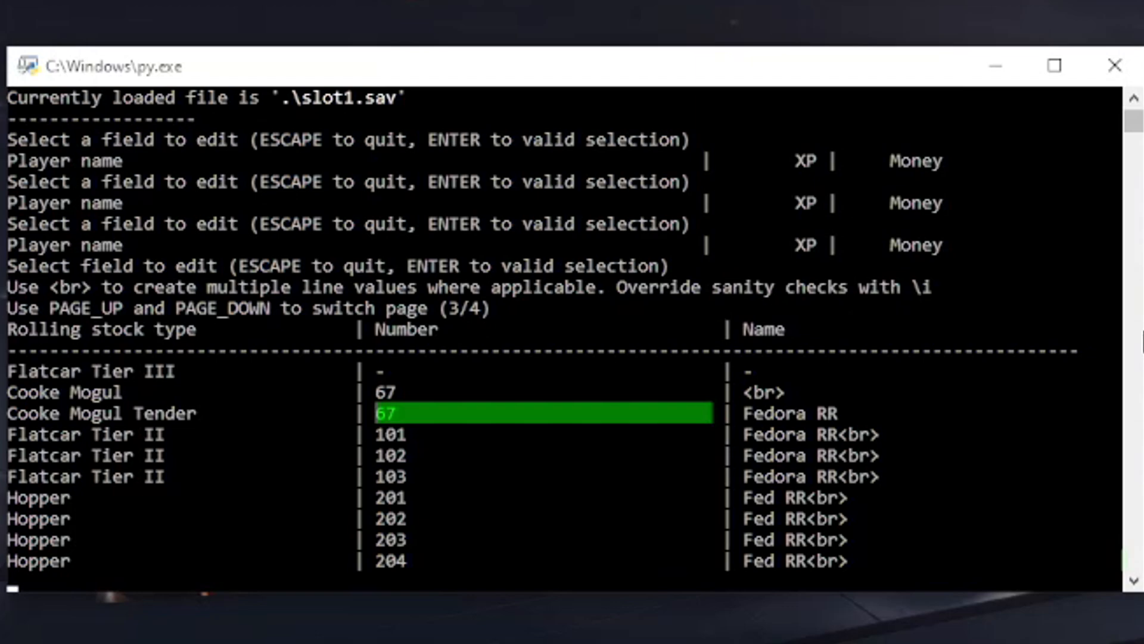